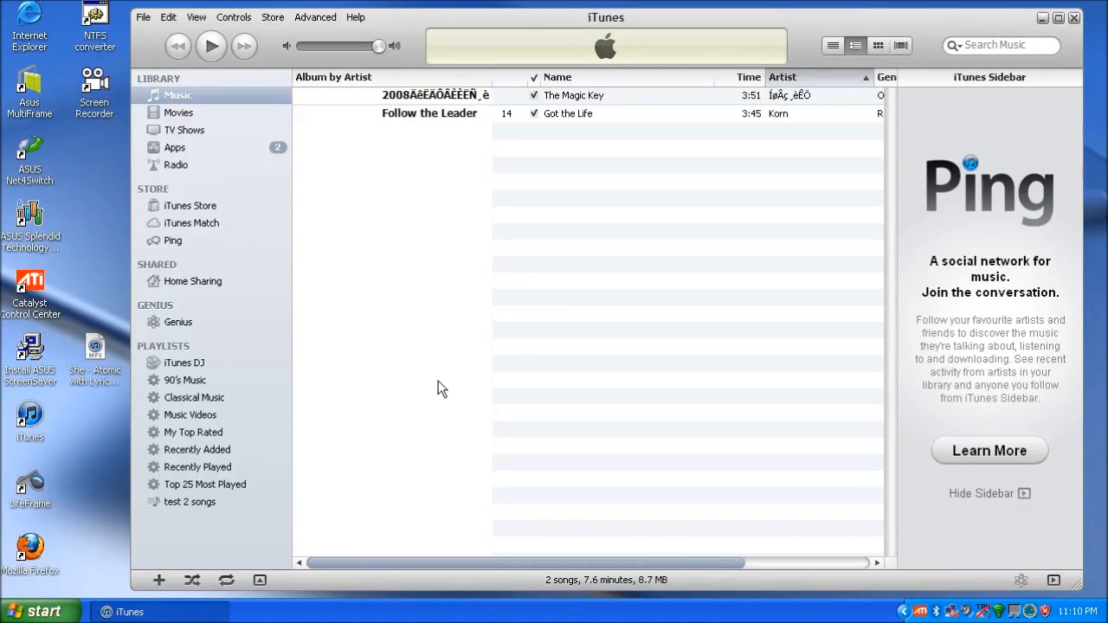
pyautogui.moveTo(180, 71)
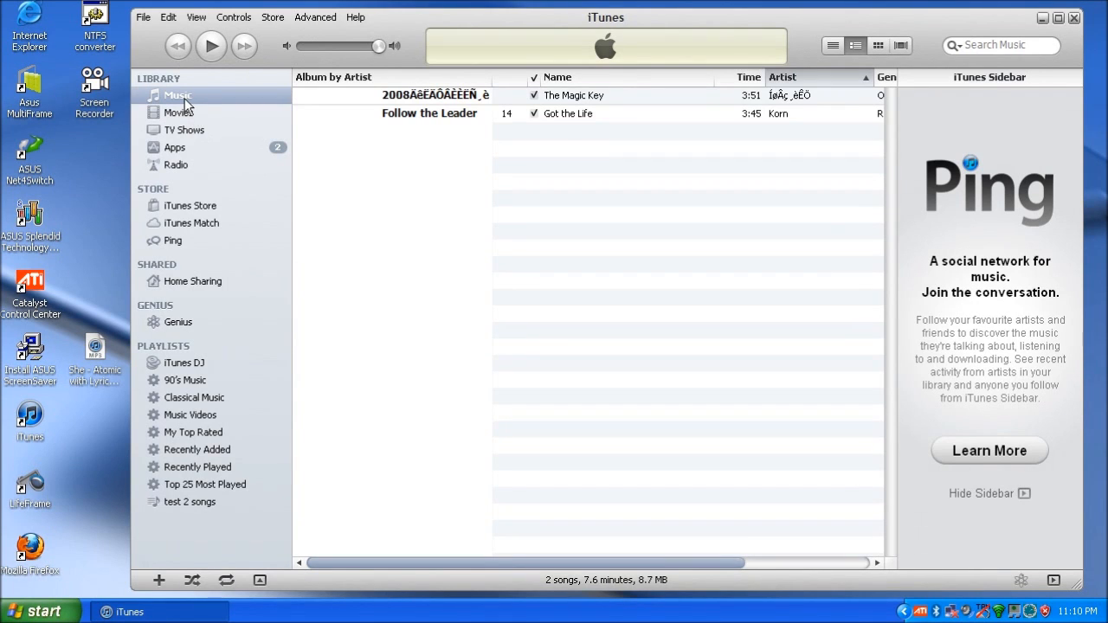
# Browse the Music and Apps libraries, then show the 'test 2 songs' playlist
pyautogui.click(177, 95)
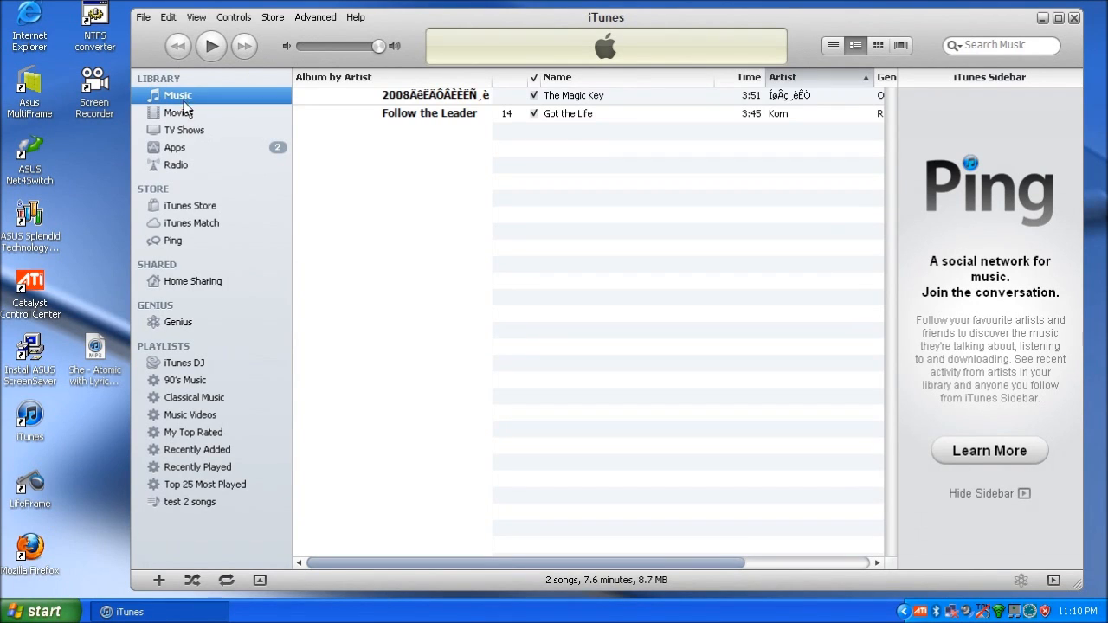
pyautogui.click(173, 148)
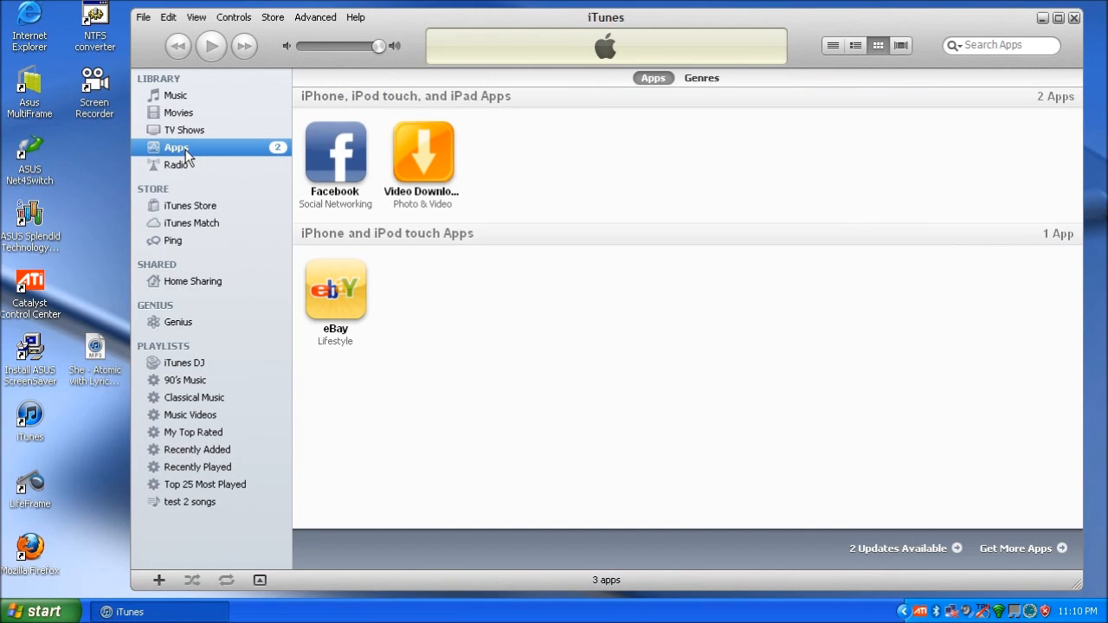
pyautogui.moveTo(208, 521)
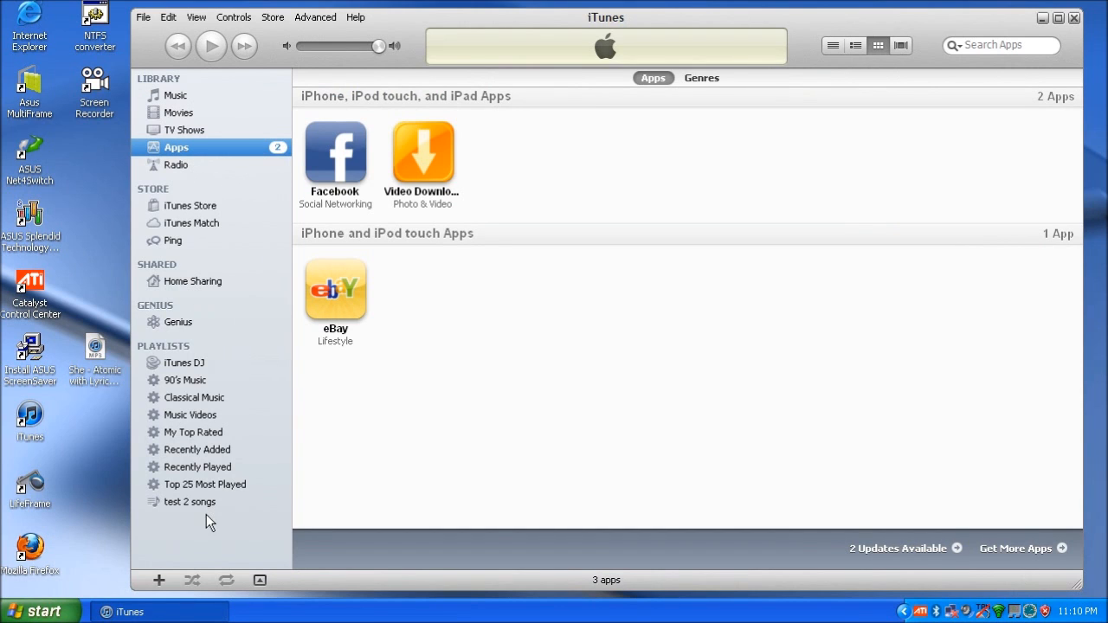
pyautogui.click(191, 502)
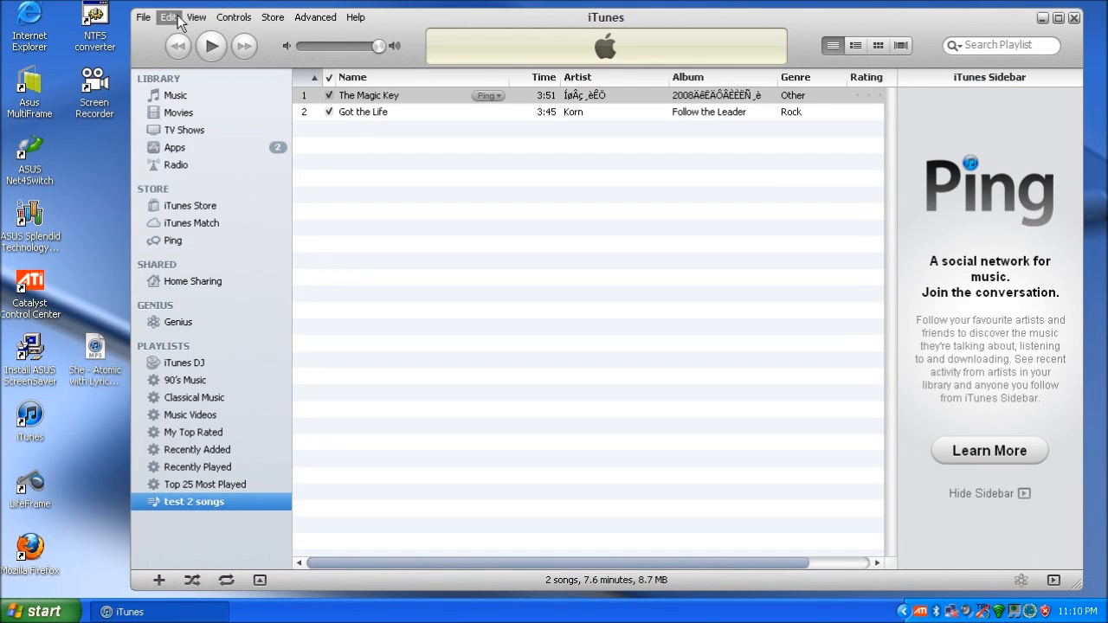
# Reach the Advanced pane of iTunes Preferences via the Edit menu
pyautogui.click(143, 17)
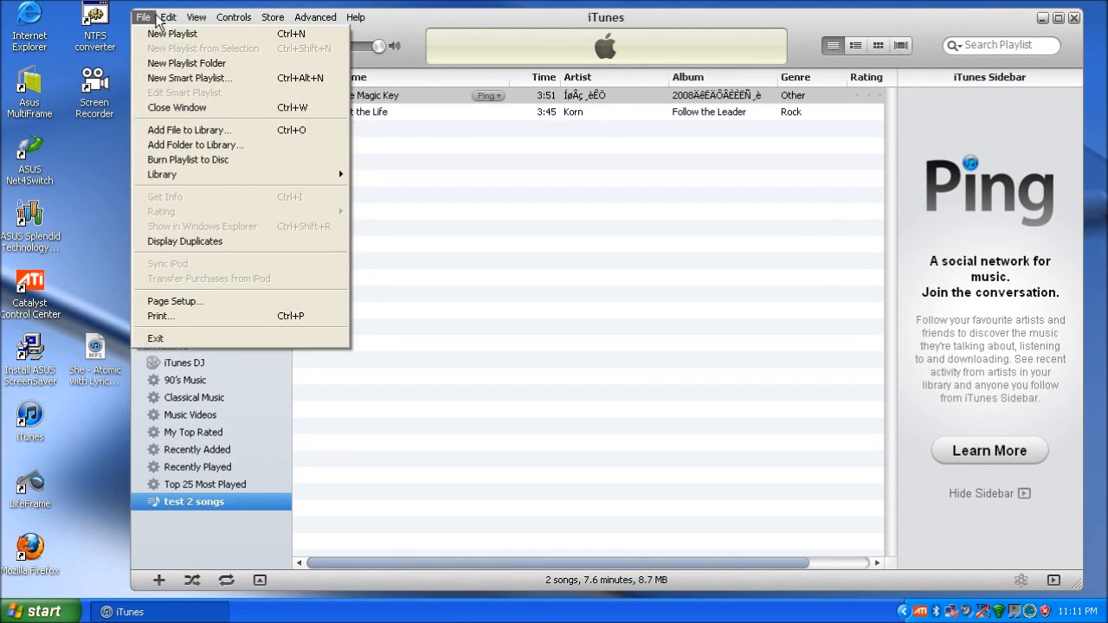
pyautogui.click(168, 17)
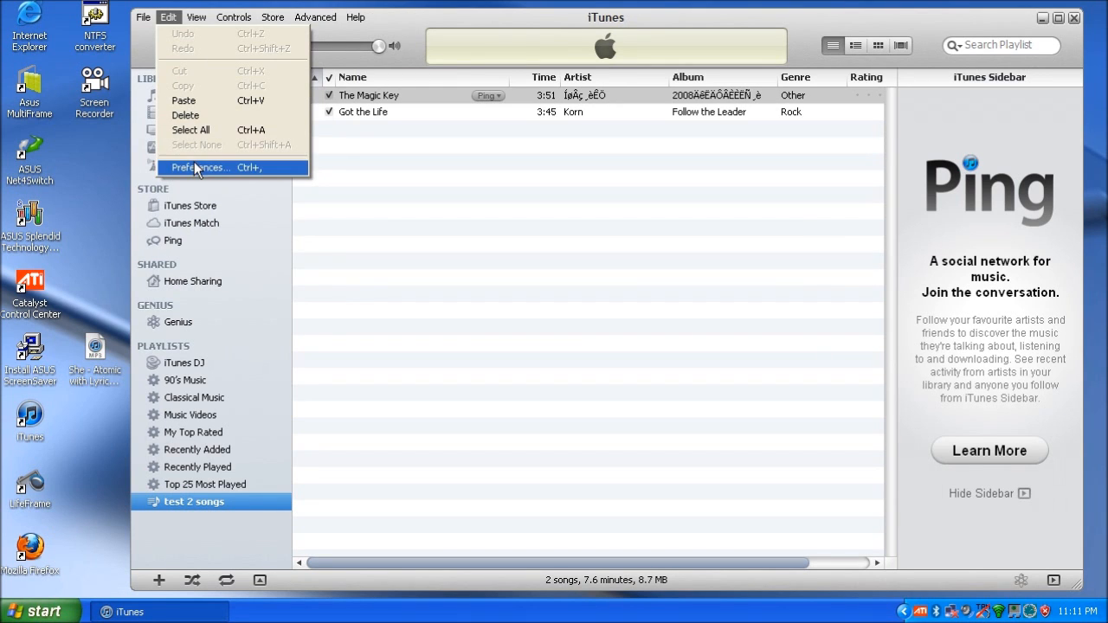
pyautogui.click(201, 166)
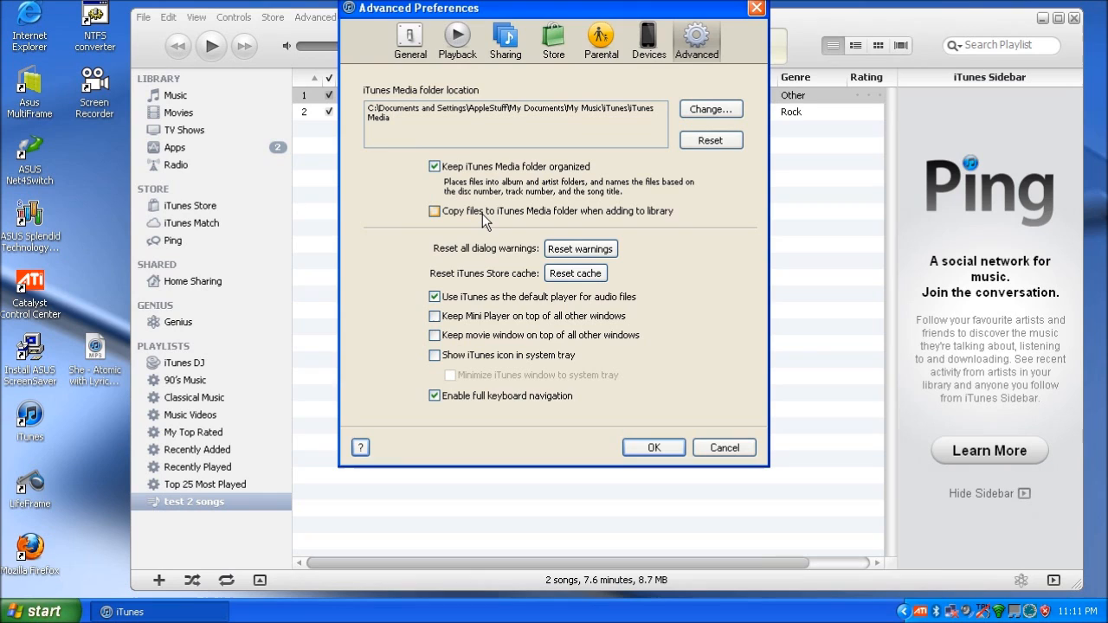
pyautogui.click(433, 212)
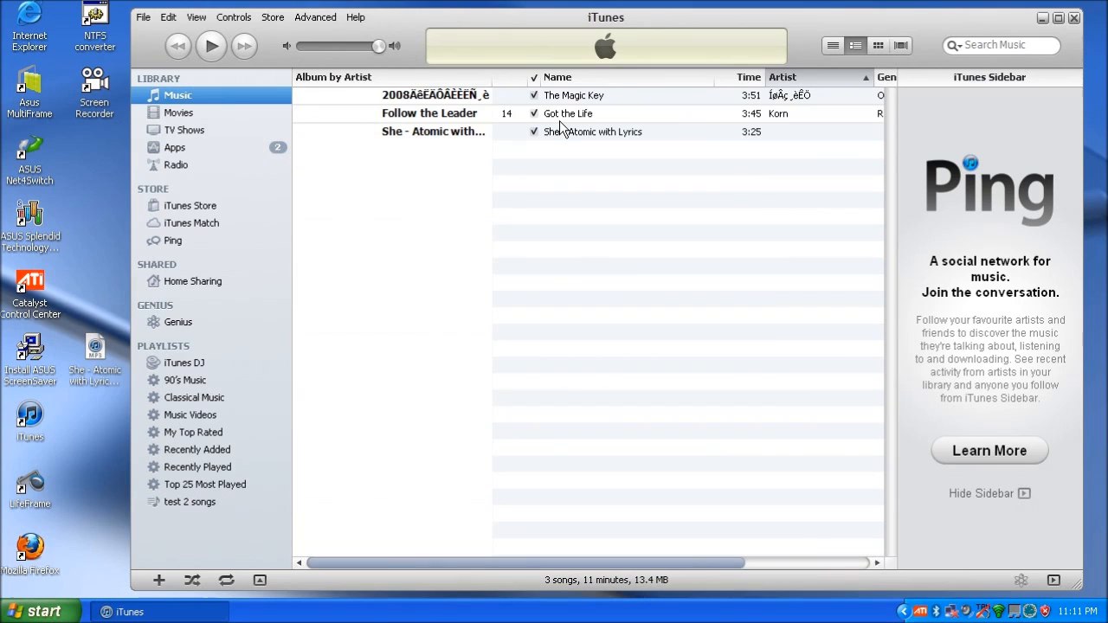
pyautogui.moveTo(263, 182)
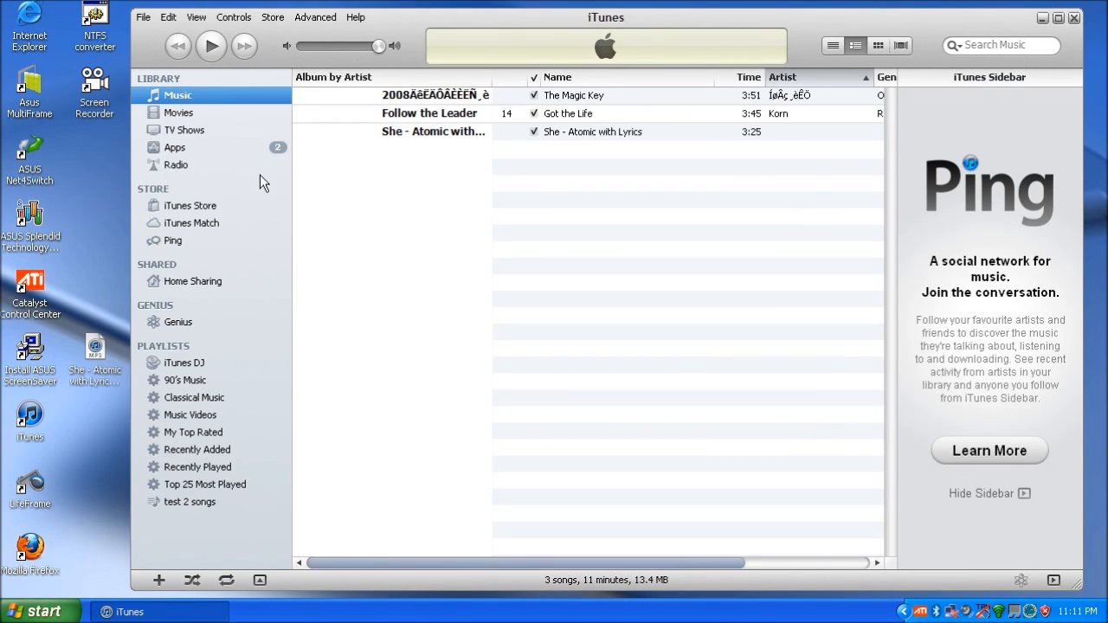
pyautogui.moveTo(93, 367)
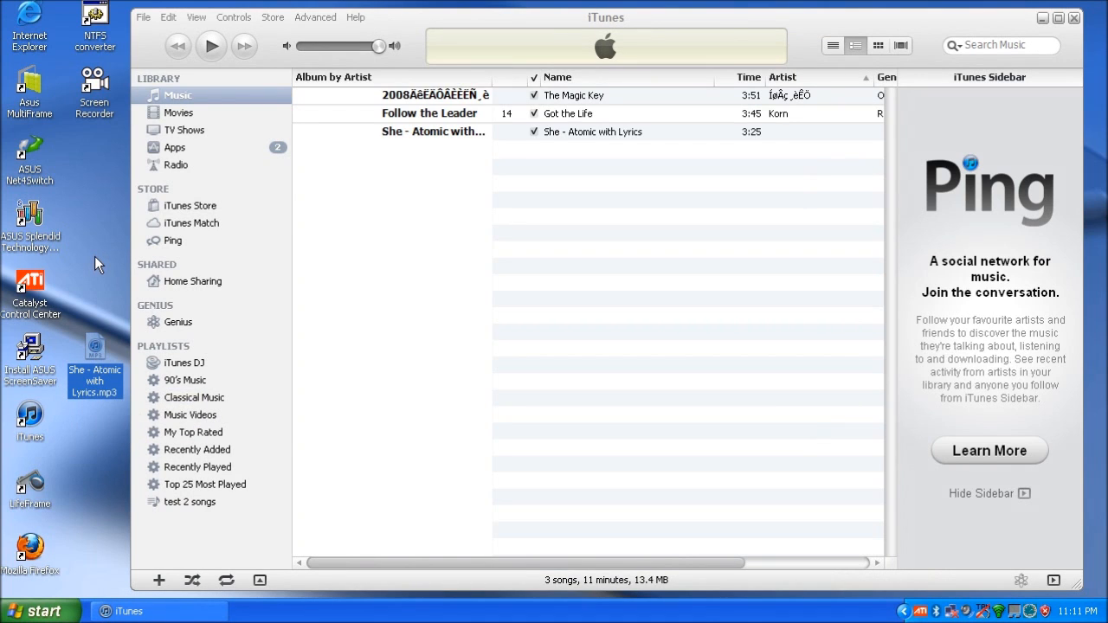
pyautogui.moveTo(63, 338)
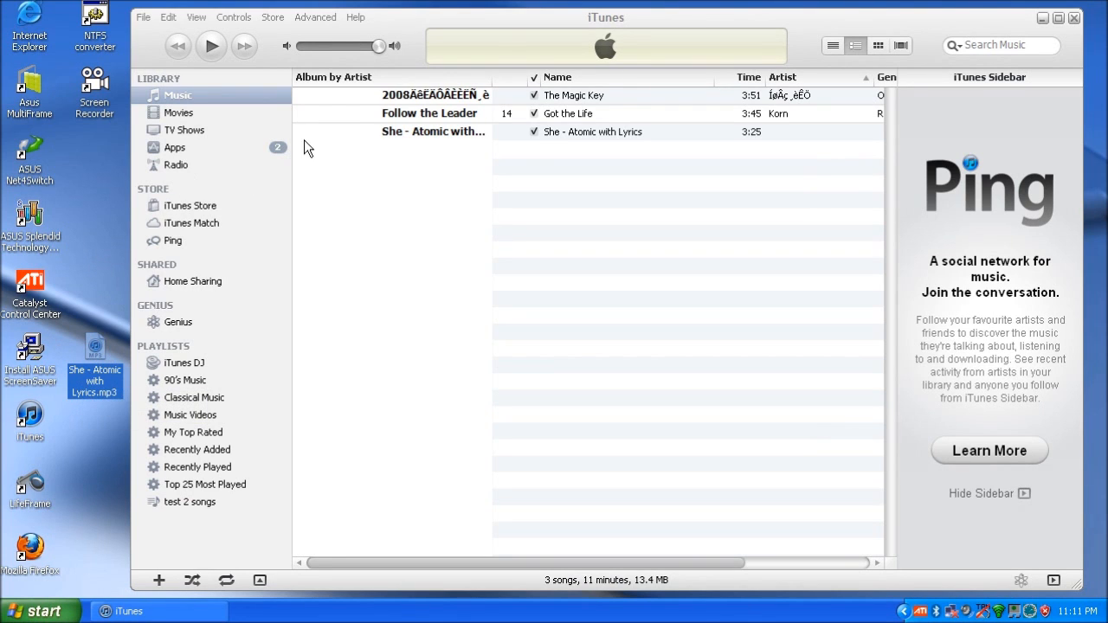
pyautogui.moveTo(166, 17)
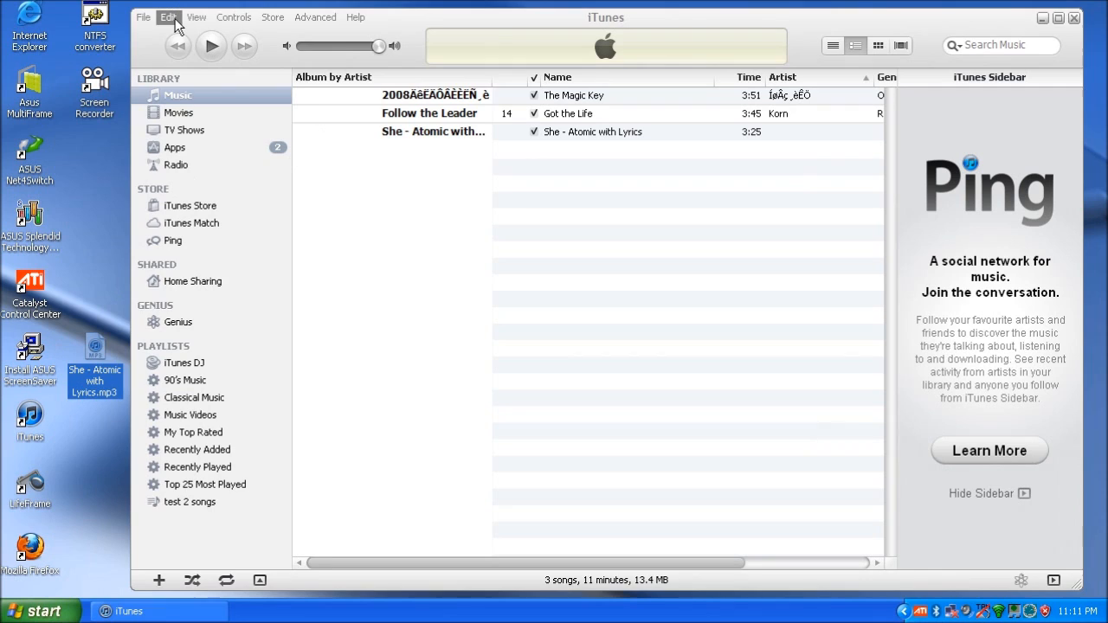
pyautogui.click(168, 17)
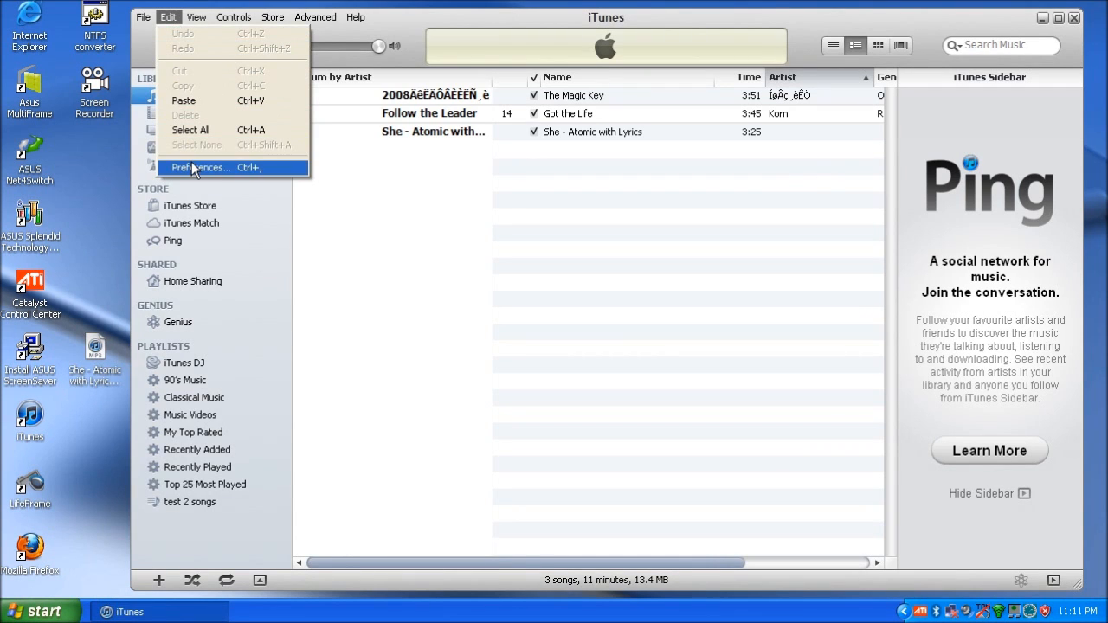
pyautogui.click(199, 166)
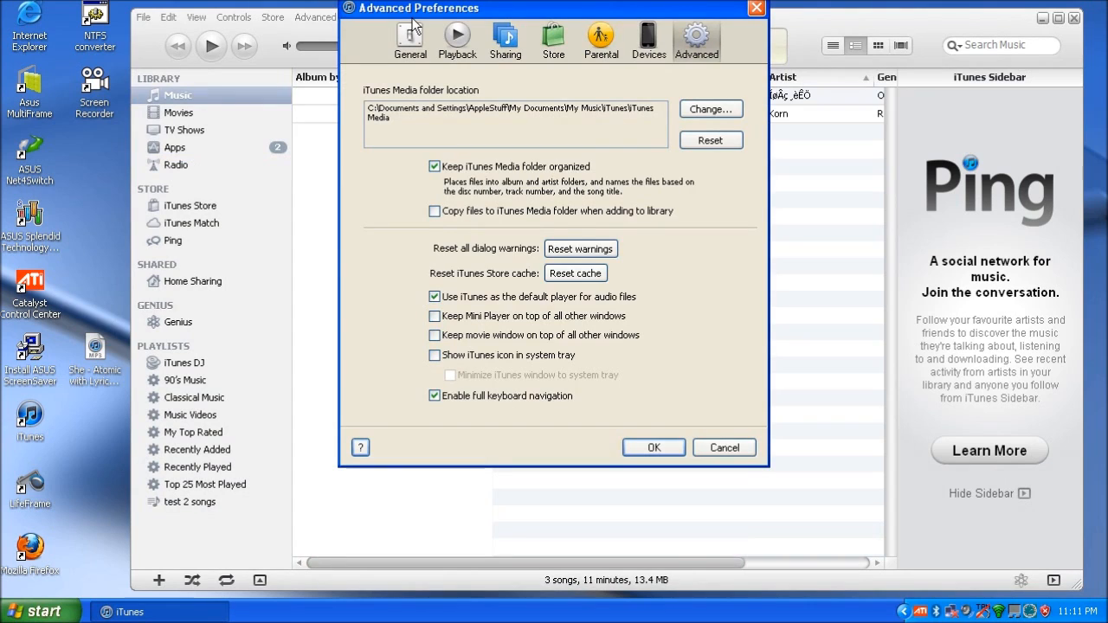
pyautogui.moveTo(709, 392)
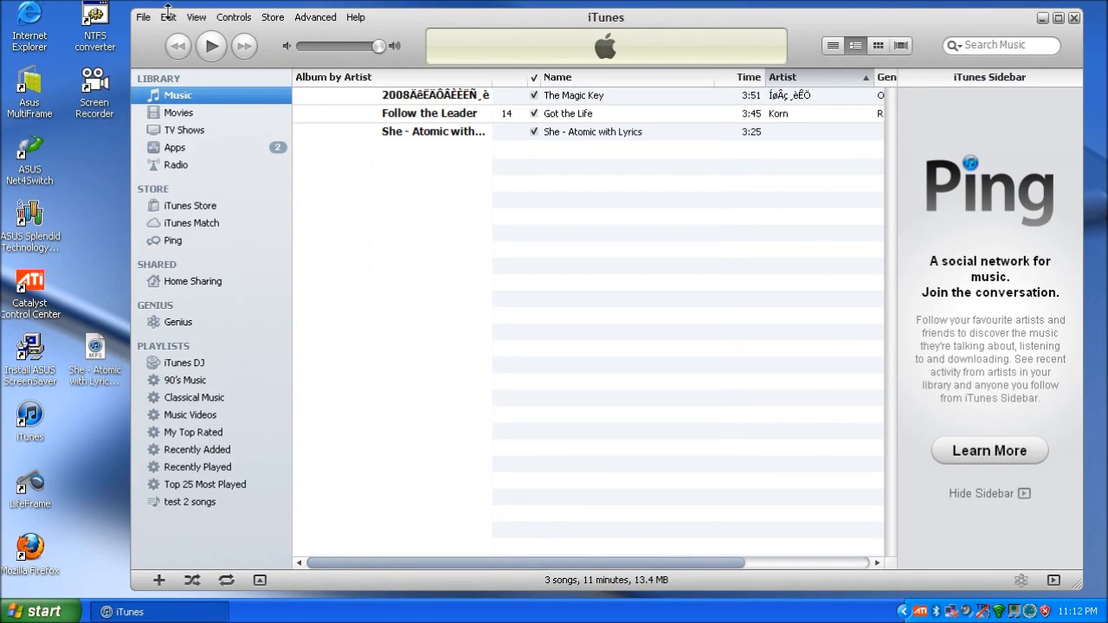
# Run Organize Library with Consolidate files ticked and confirm it
pyautogui.click(142, 18)
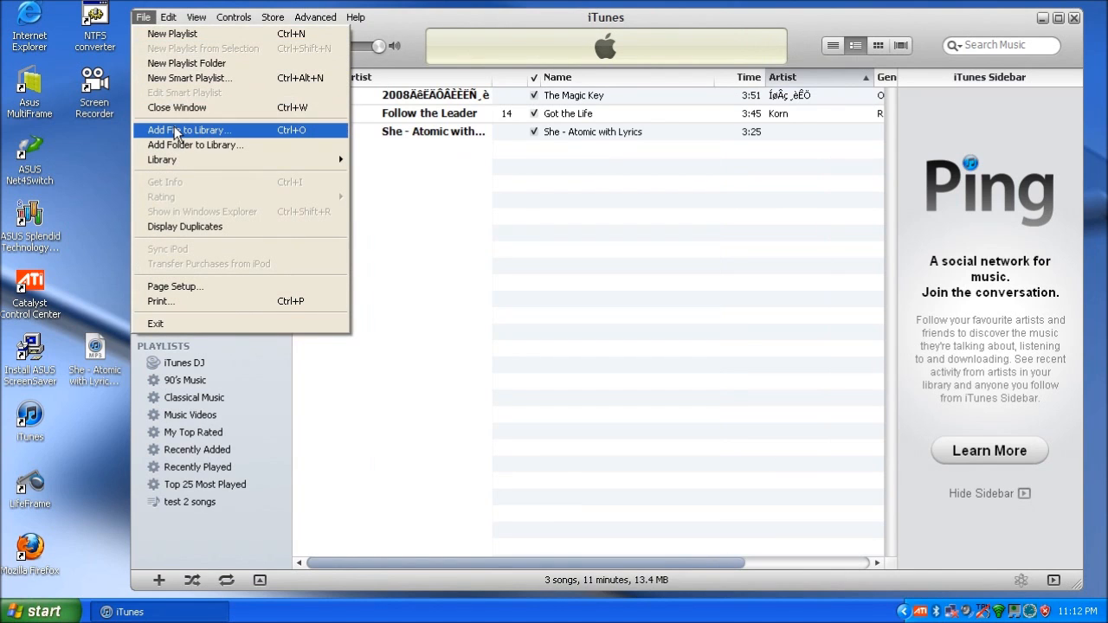
pyautogui.moveTo(163, 159)
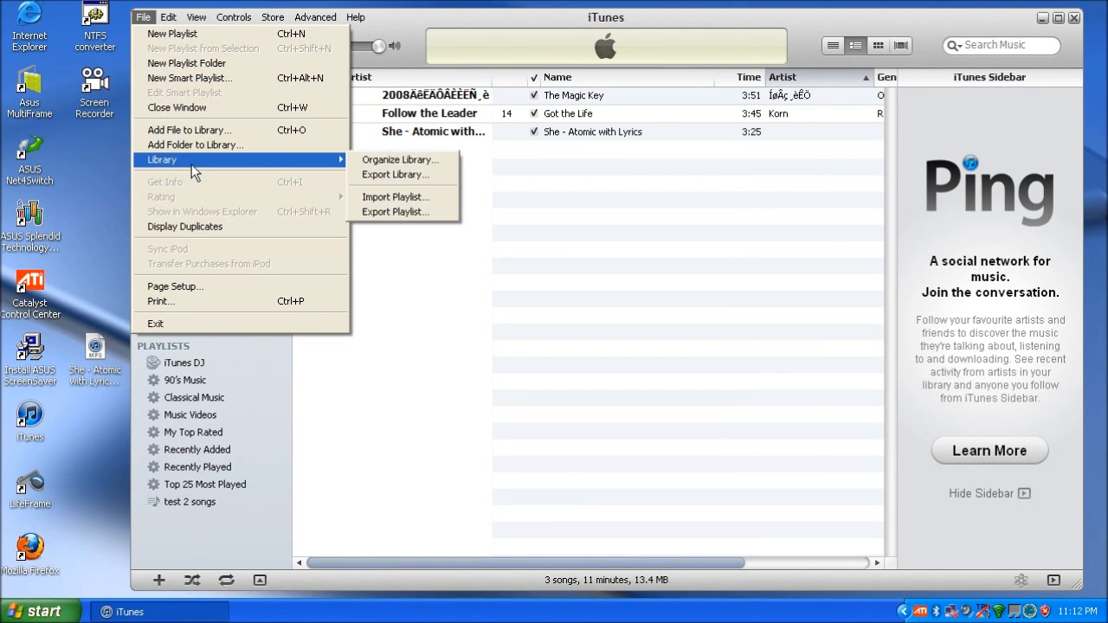
pyautogui.moveTo(400, 160)
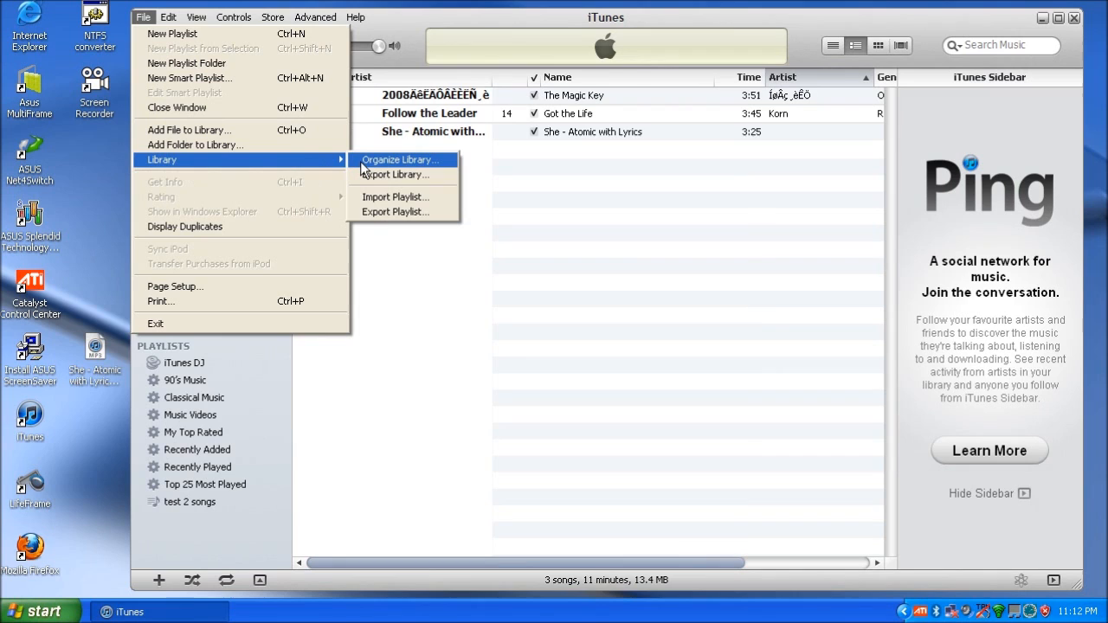
pyautogui.click(398, 159)
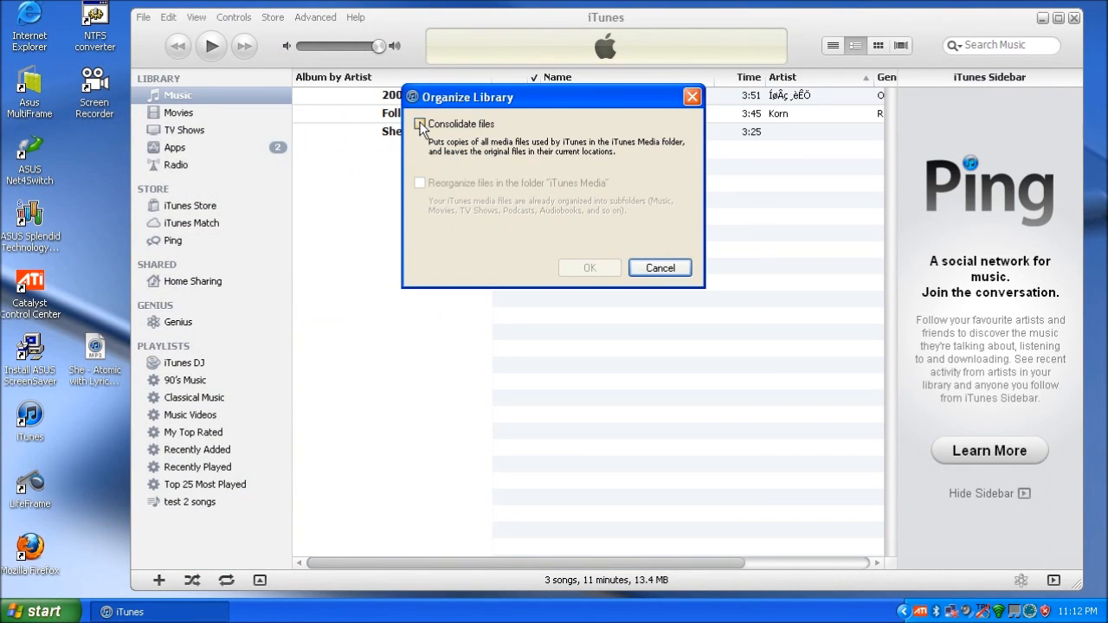
pyautogui.click(419, 125)
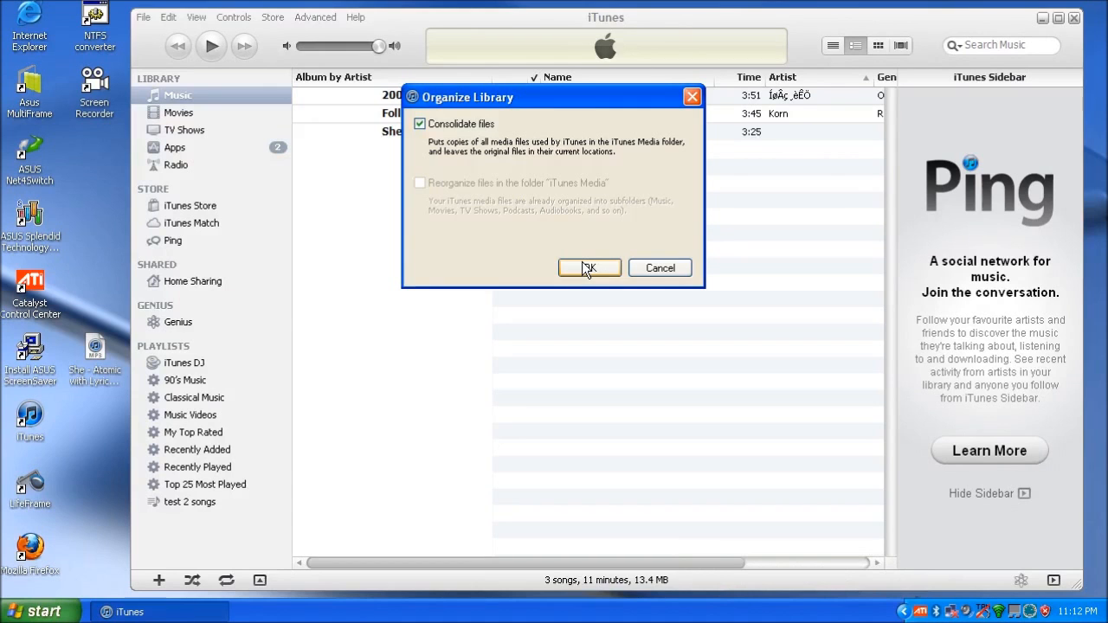
pyautogui.click(589, 266)
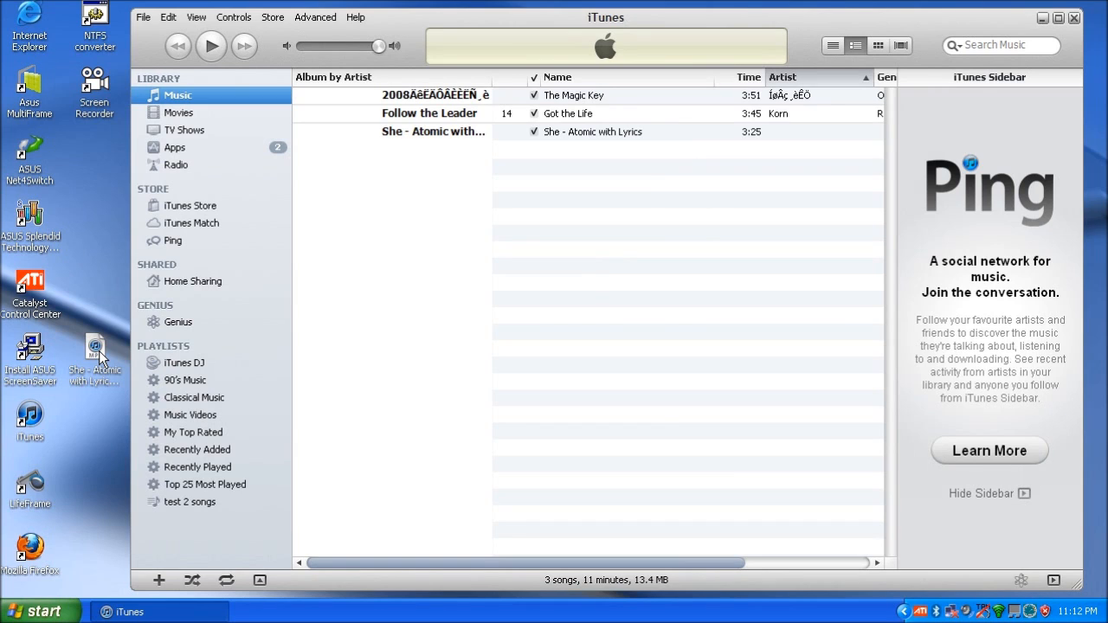
pyautogui.moveTo(407, 257)
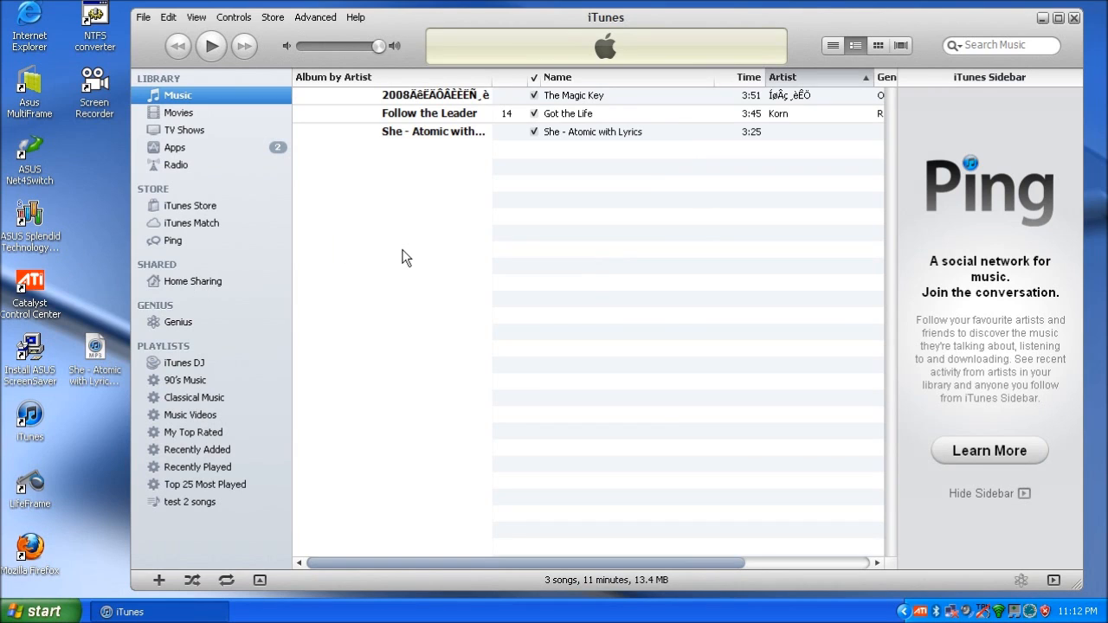
pyautogui.moveTo(394, 260)
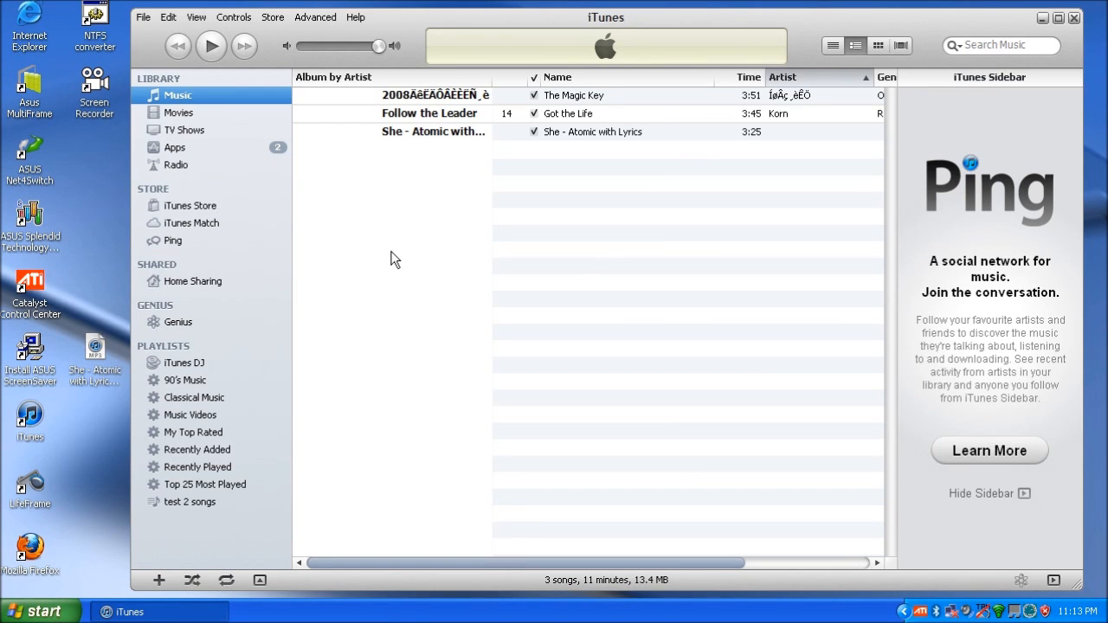
pyautogui.moveTo(419, 194)
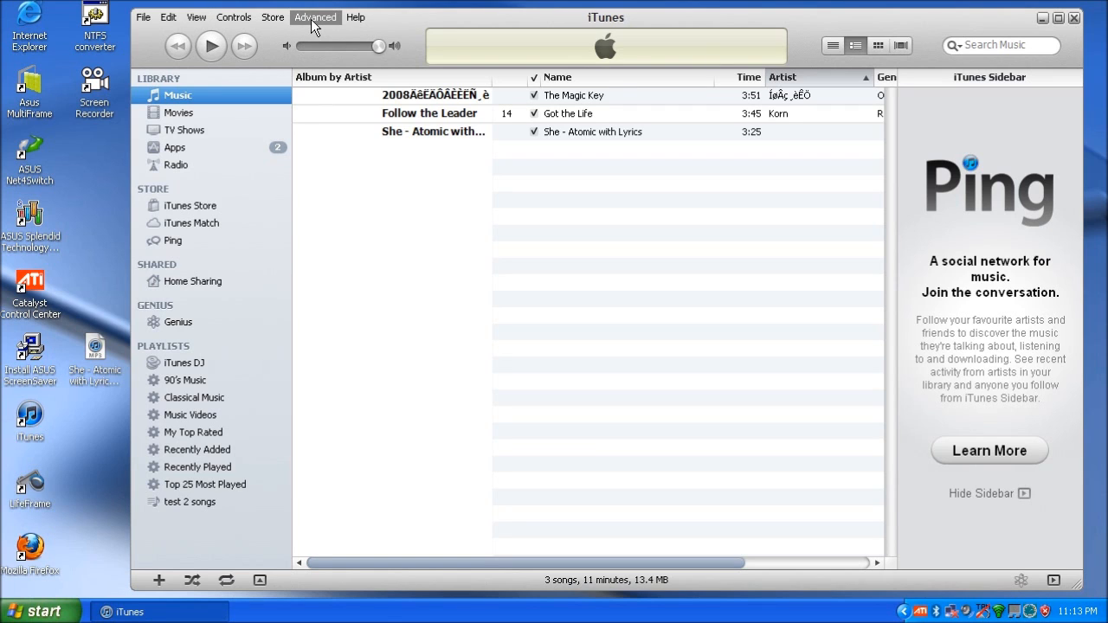
pyautogui.click(142, 17)
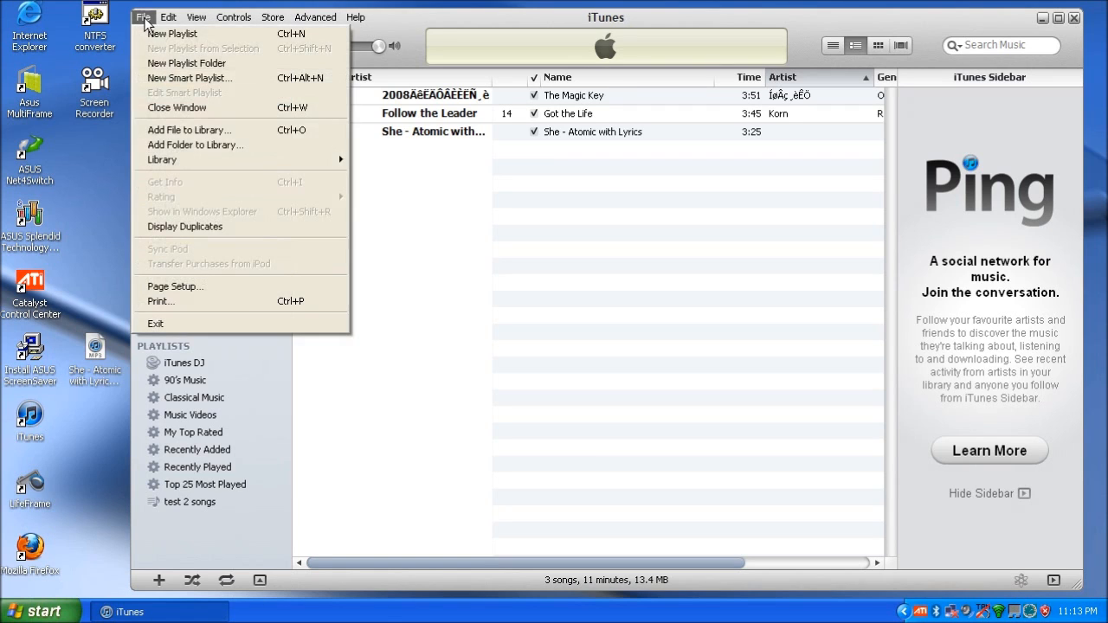
pyautogui.click(168, 17)
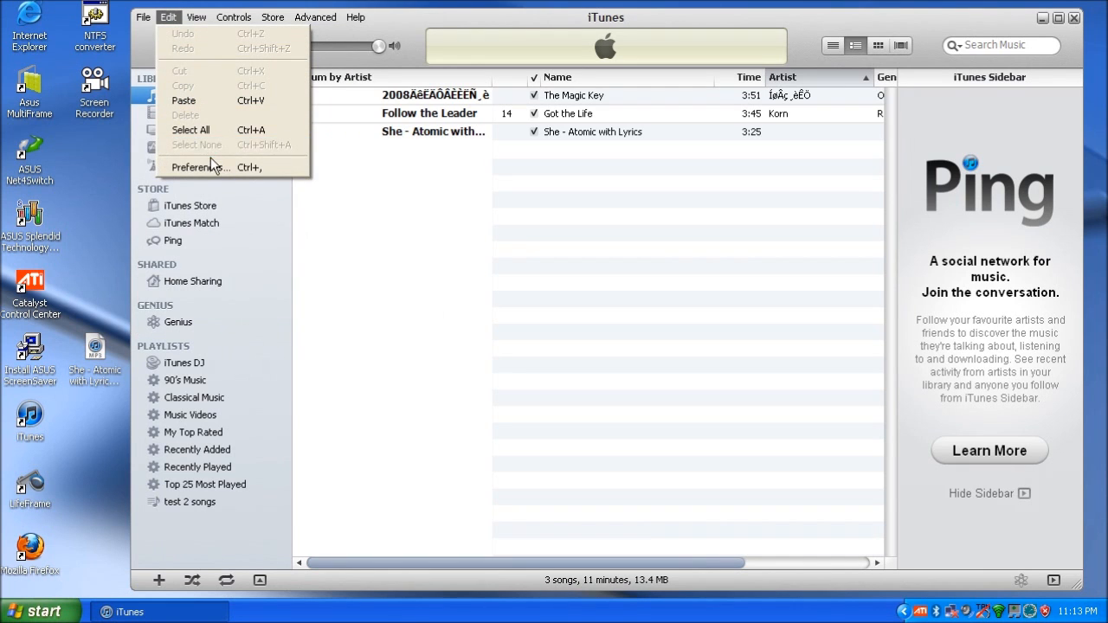
pyautogui.click(199, 166)
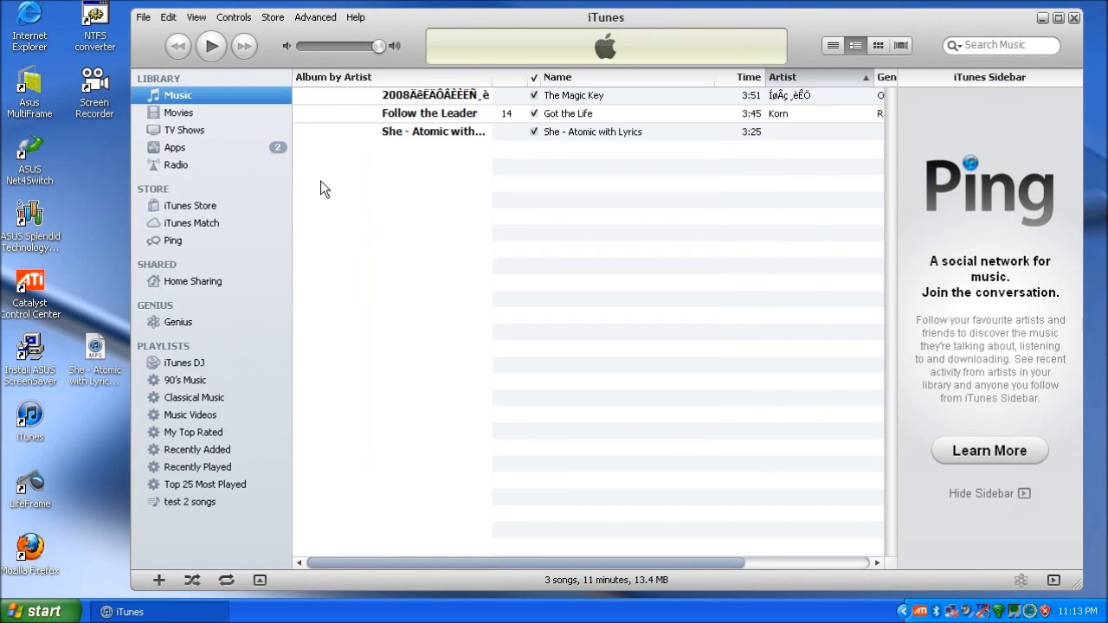
# Browse from My Computer through C:\Documents and Settings\AppleStuff\My Music into iTunes\iTunes Media
pyautogui.click(38, 611)
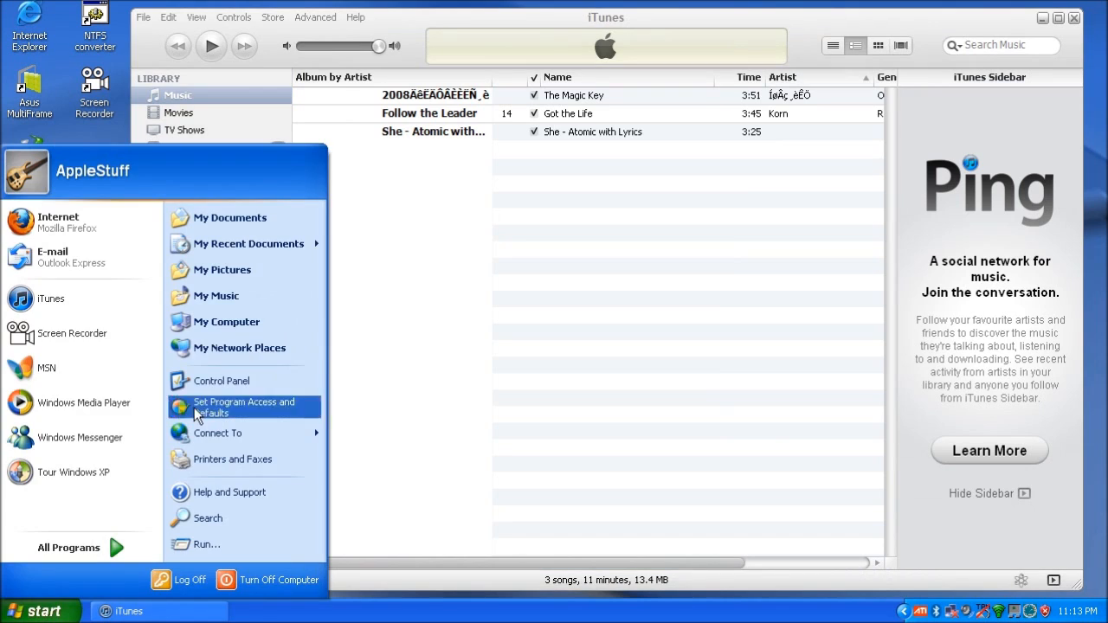
pyautogui.moveTo(231, 218)
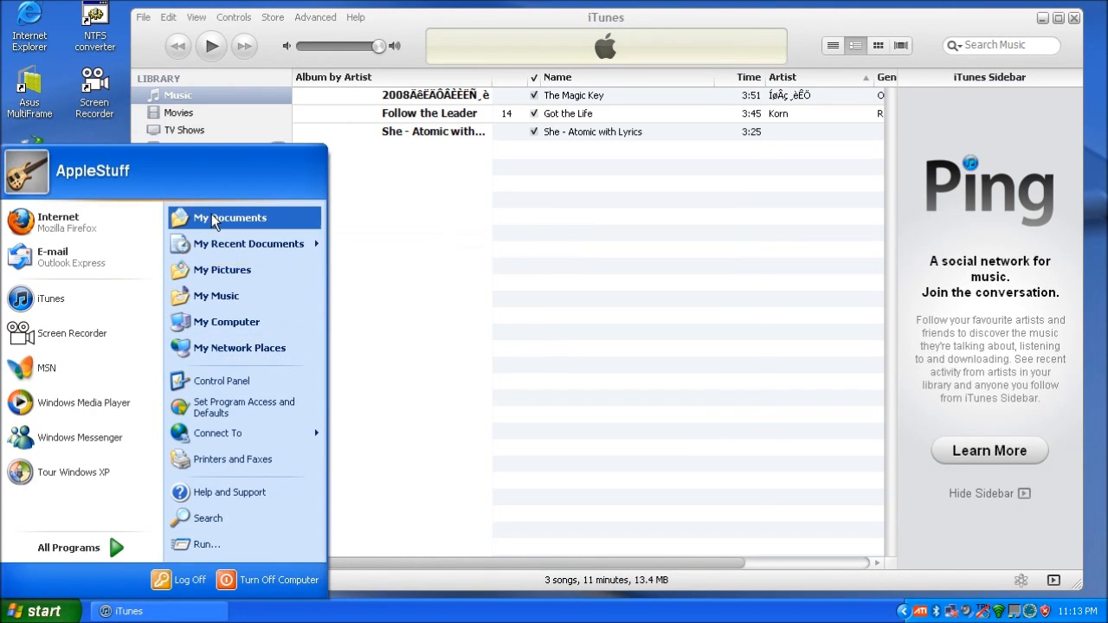
pyautogui.click(230, 218)
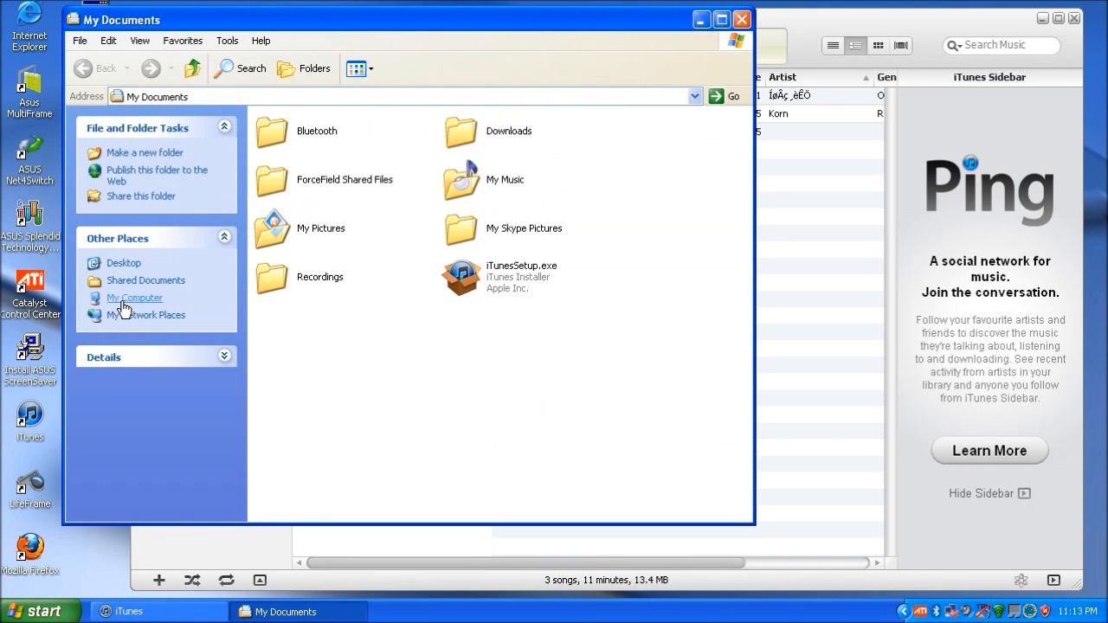
pyautogui.click(135, 298)
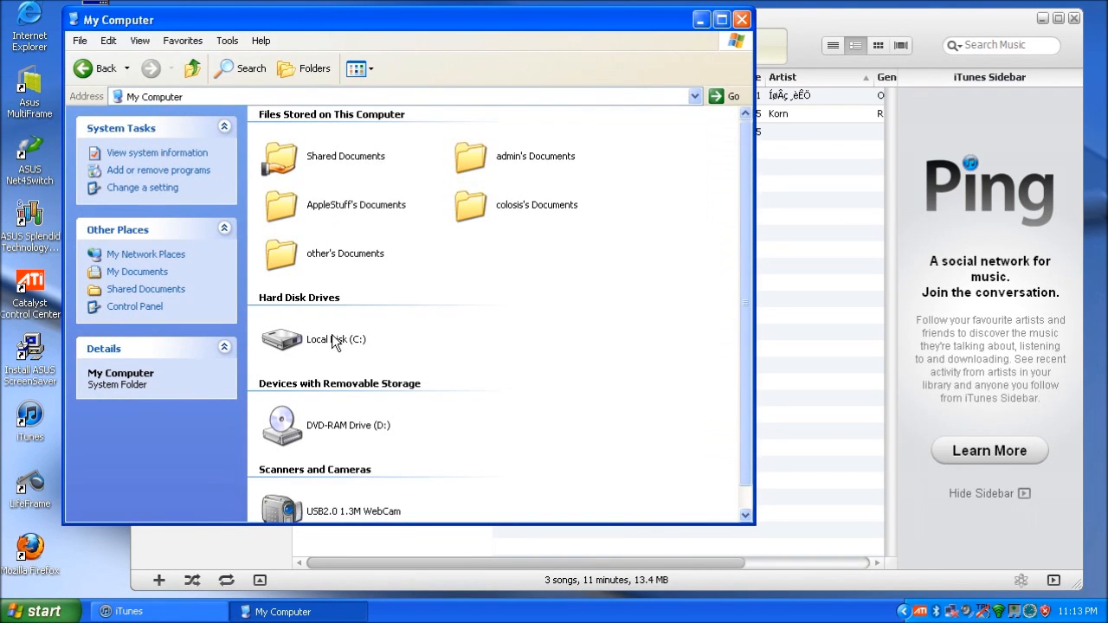
pyautogui.doubleClick(336, 338)
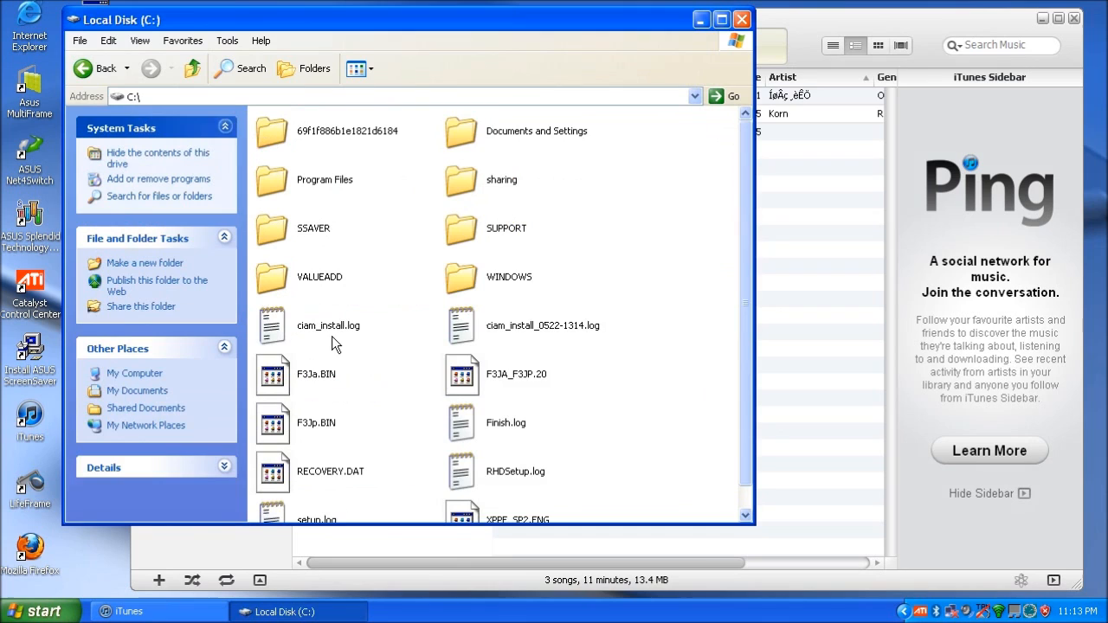
pyautogui.doubleClick(537, 132)
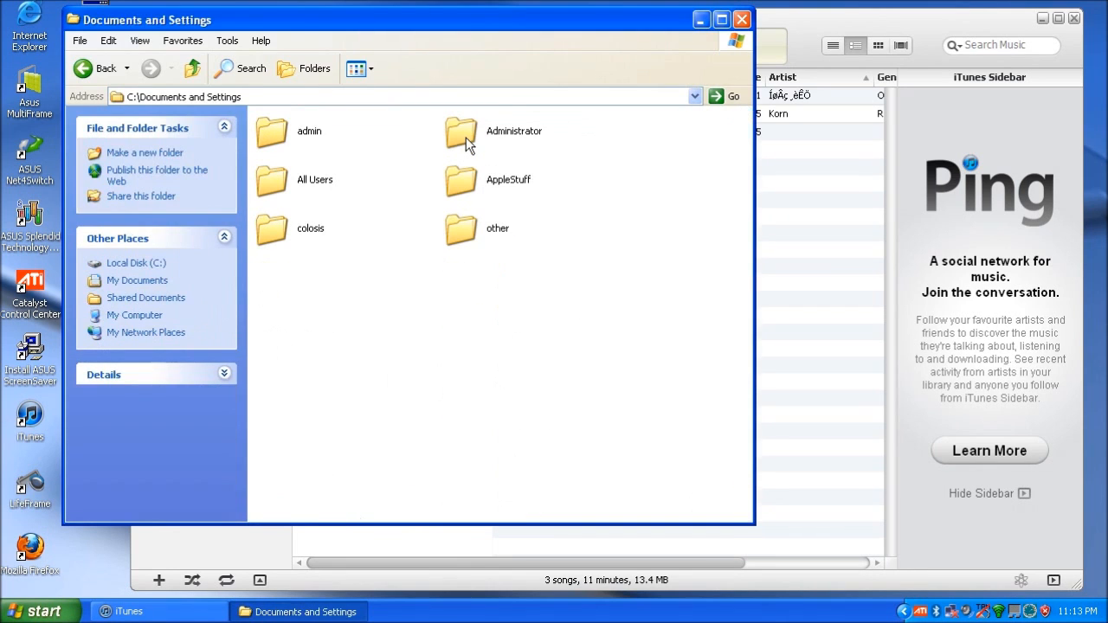
pyautogui.moveTo(474, 183)
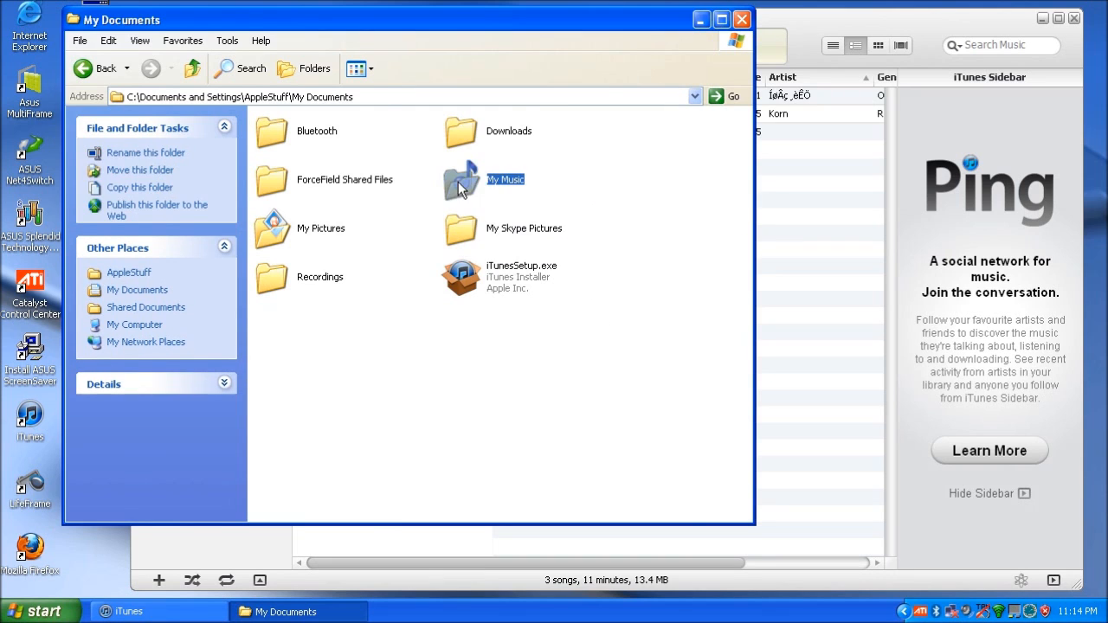
pyautogui.doubleClick(506, 178)
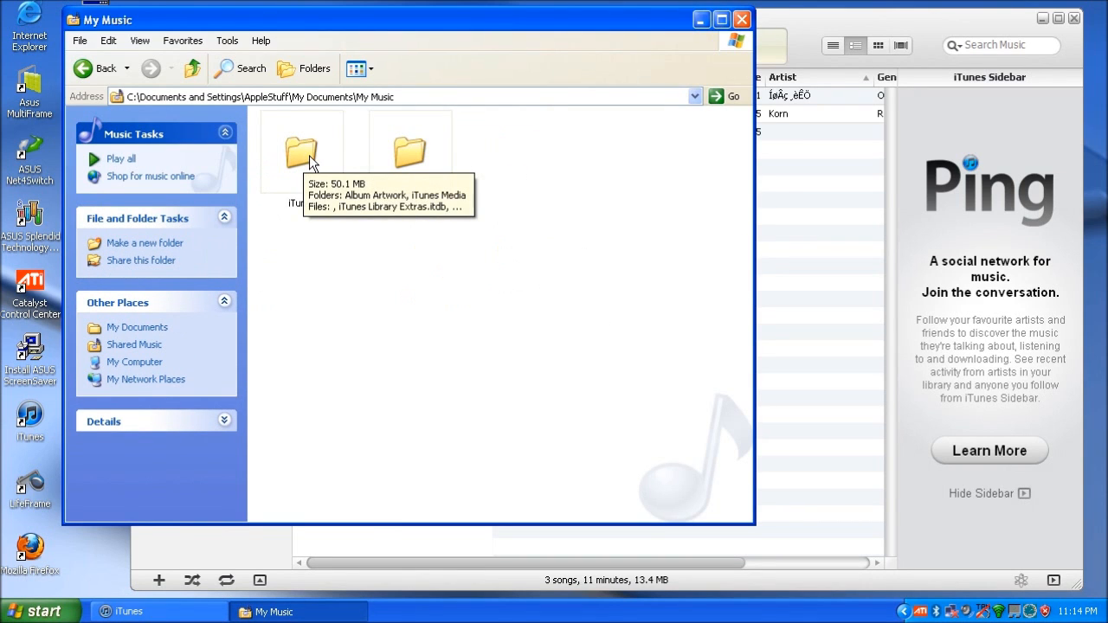
pyautogui.doubleClick(301, 152)
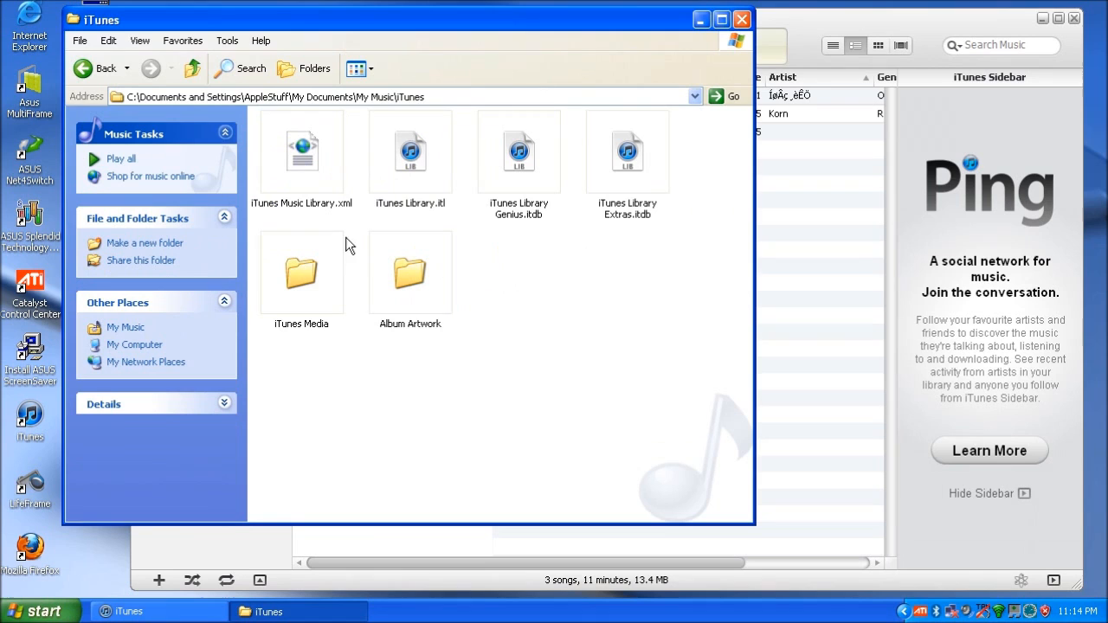
pyautogui.doubleClick(301, 272)
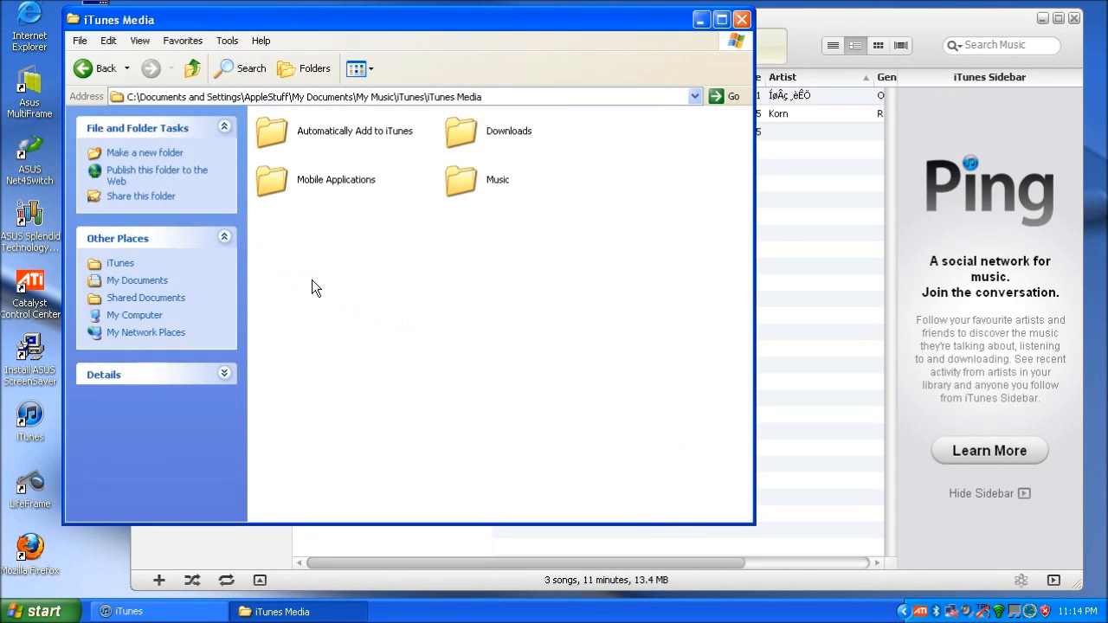
# Go back up to My Music and copy the iTunes folder
pyautogui.click(97, 69)
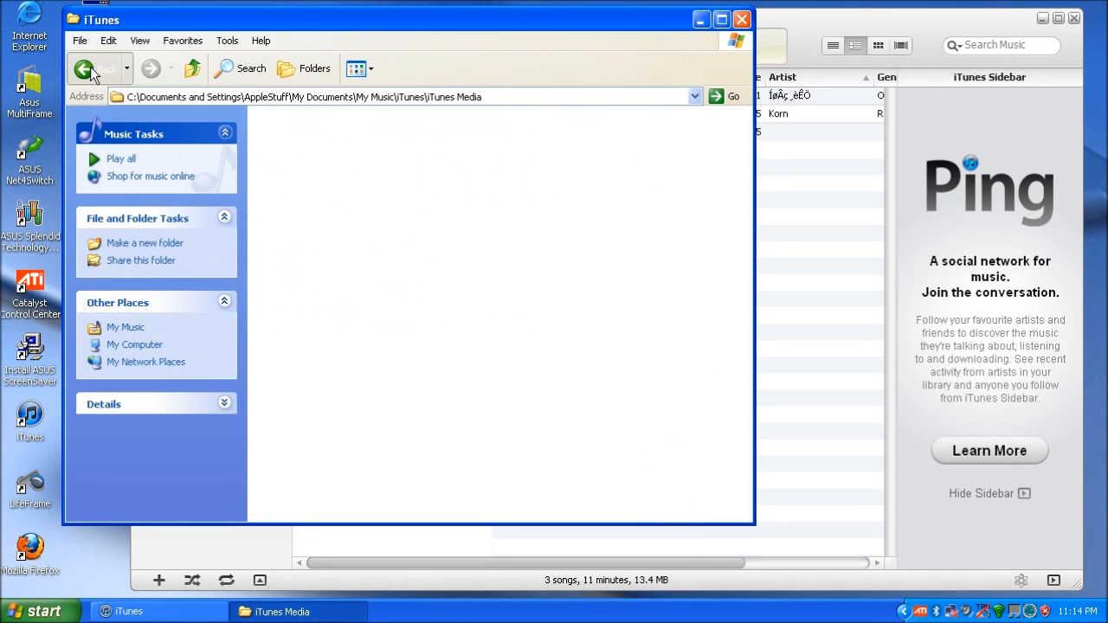
pyautogui.click(95, 69)
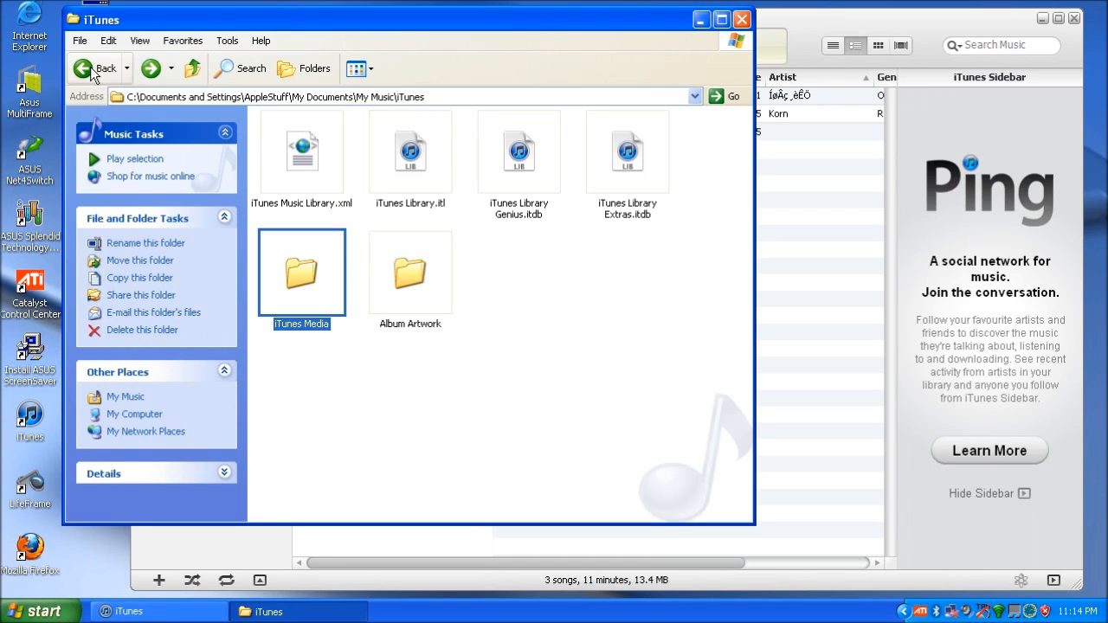
pyautogui.click(97, 69)
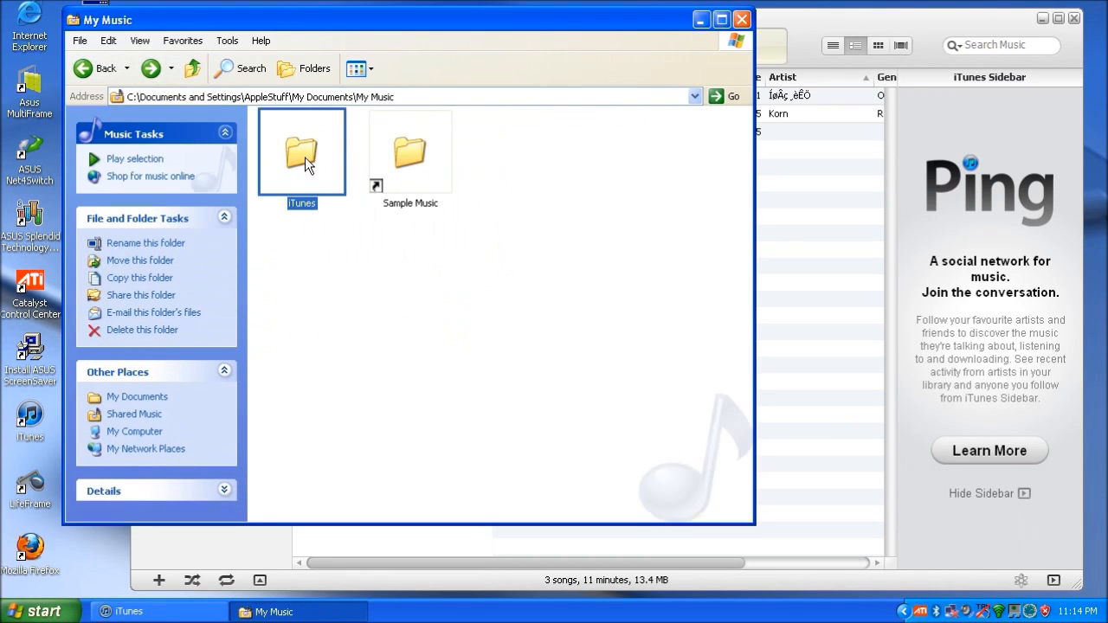
pyautogui.rightClick(301, 153)
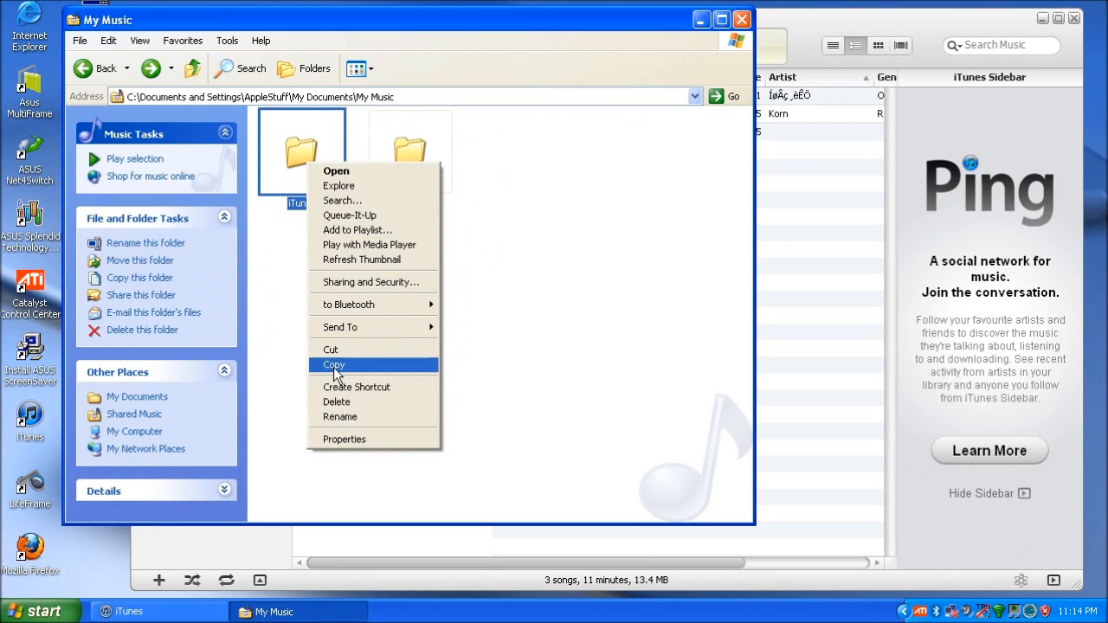
pyautogui.click(332, 364)
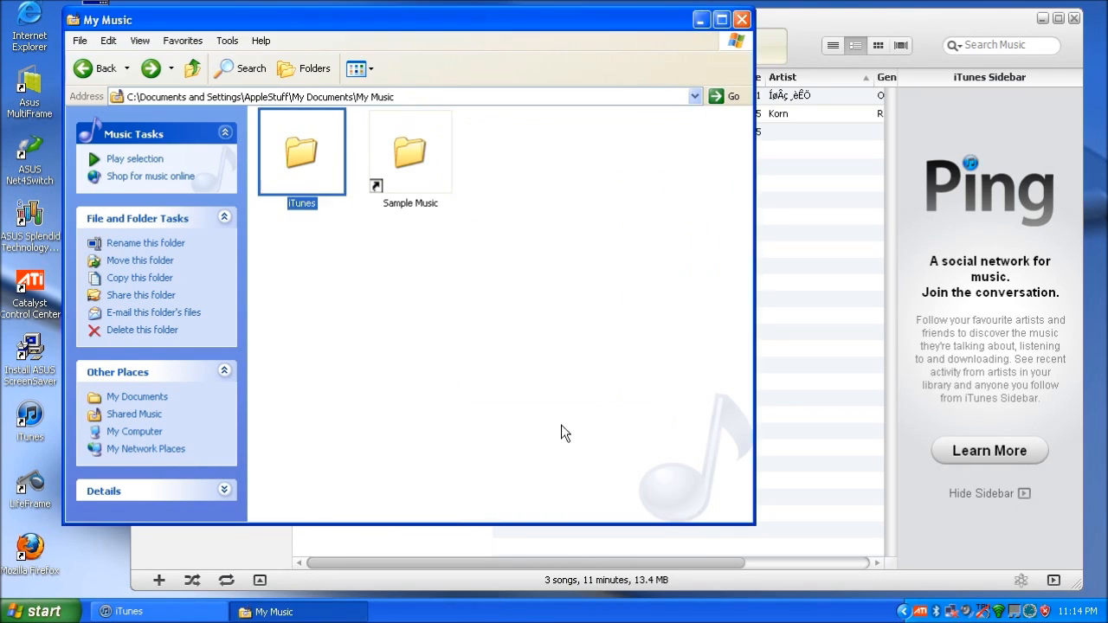
pyautogui.click(42, 610)
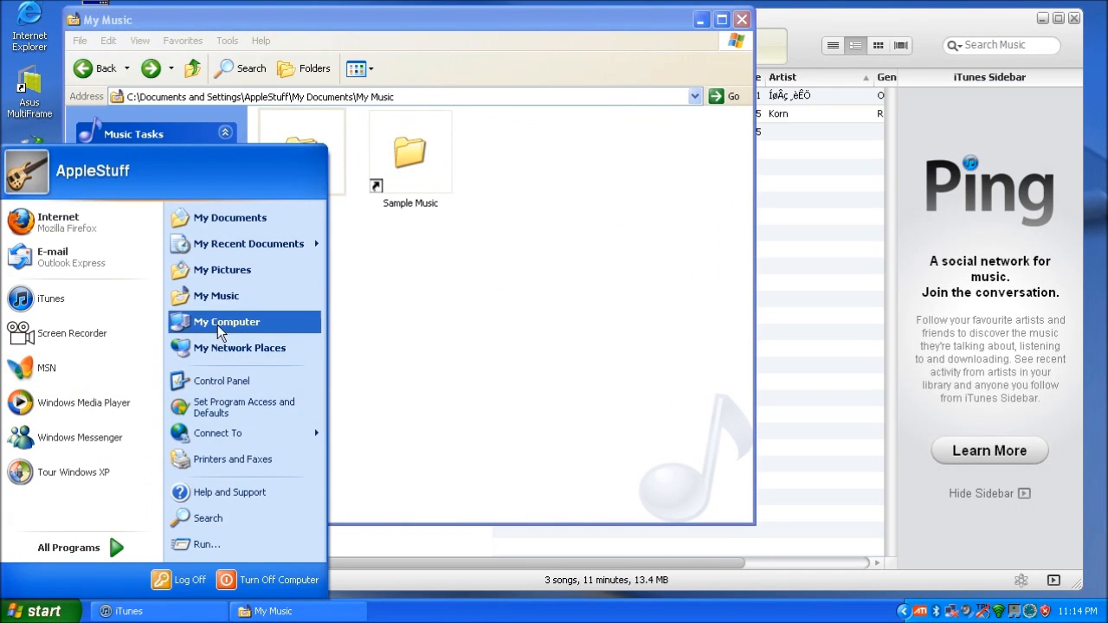
# In PENDRIVE (F:)\apple junk, remove the old iTunes folder and paste the copied one
pyautogui.click(225, 320)
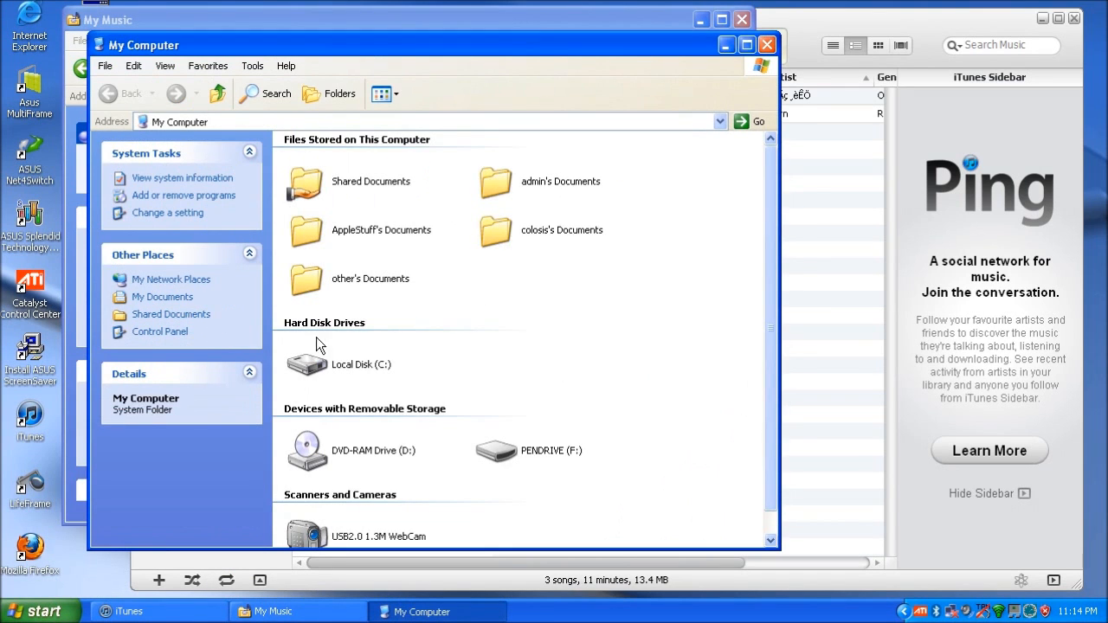
pyautogui.doubleClick(495, 450)
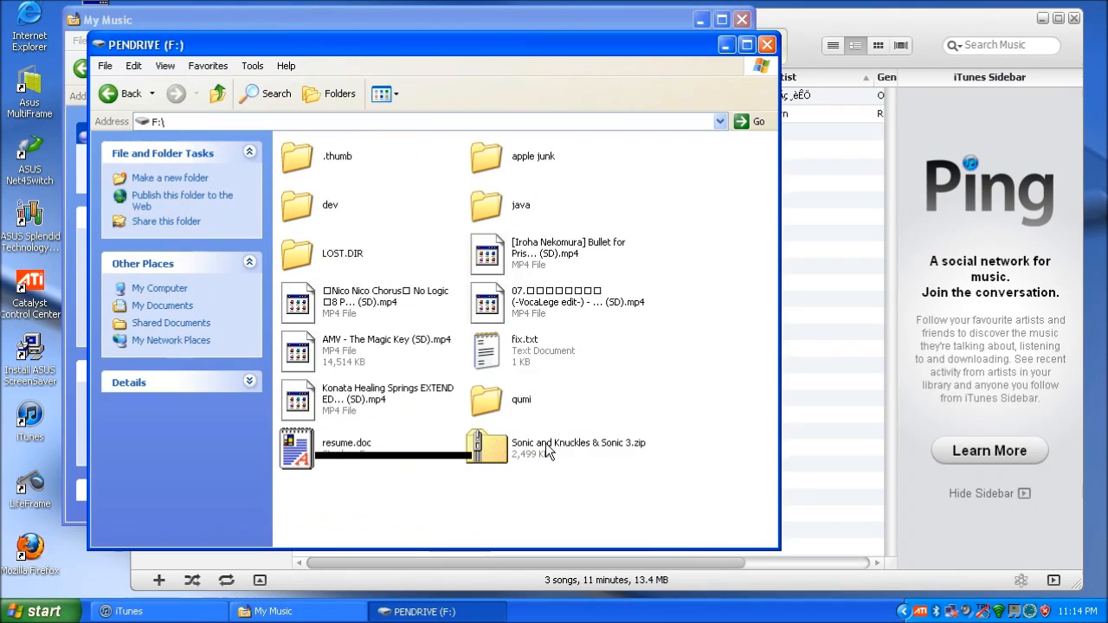
pyautogui.doubleClick(487, 156)
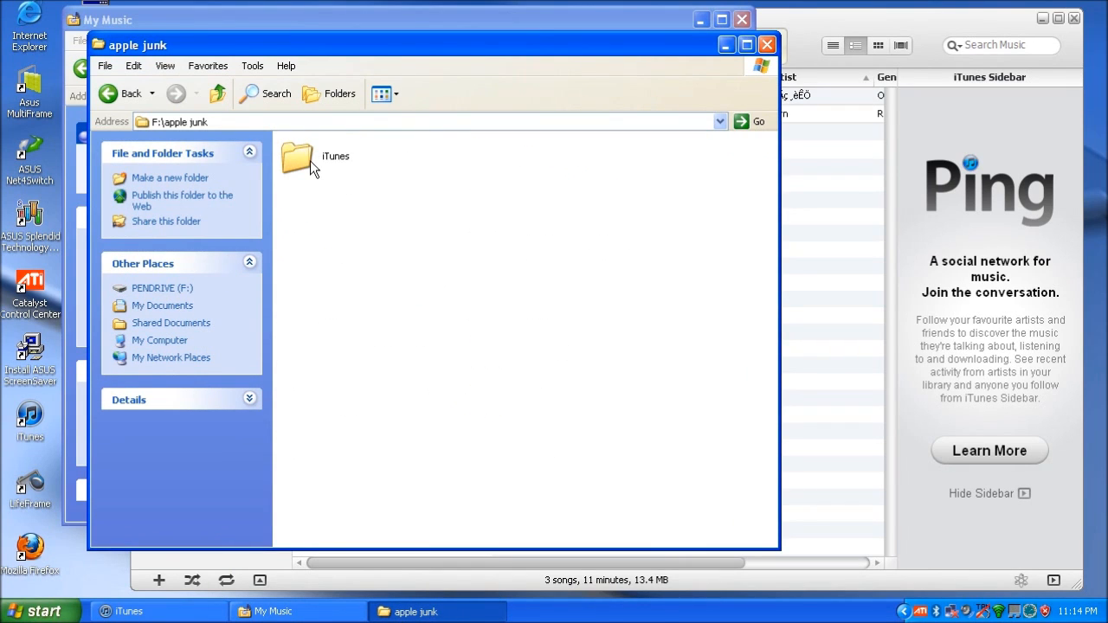
pyautogui.click(296, 159)
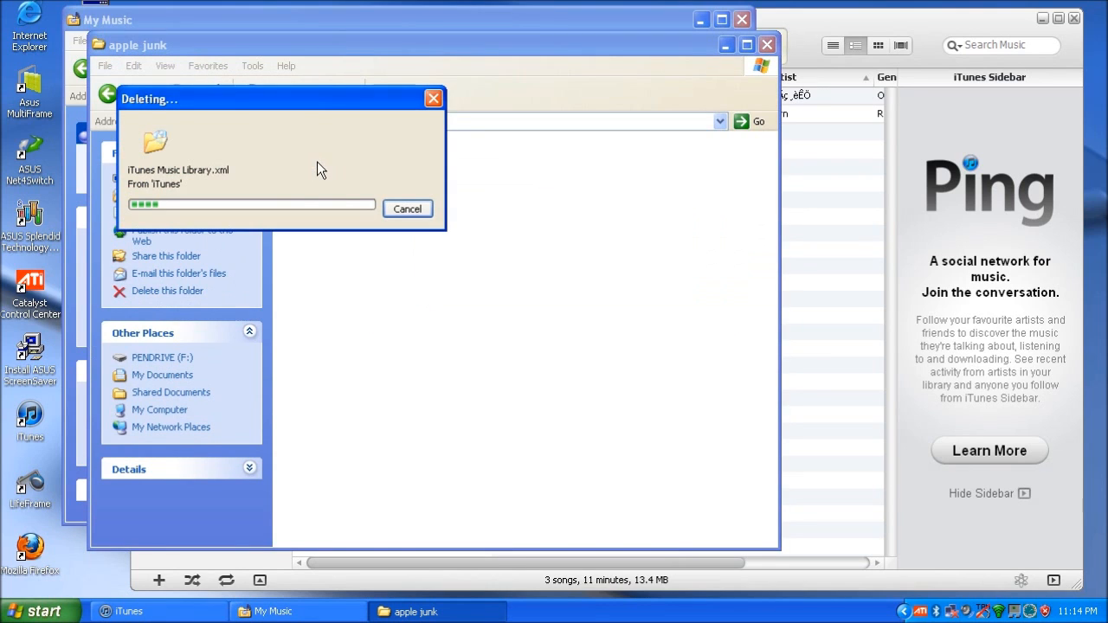
pyautogui.moveTo(482, 268)
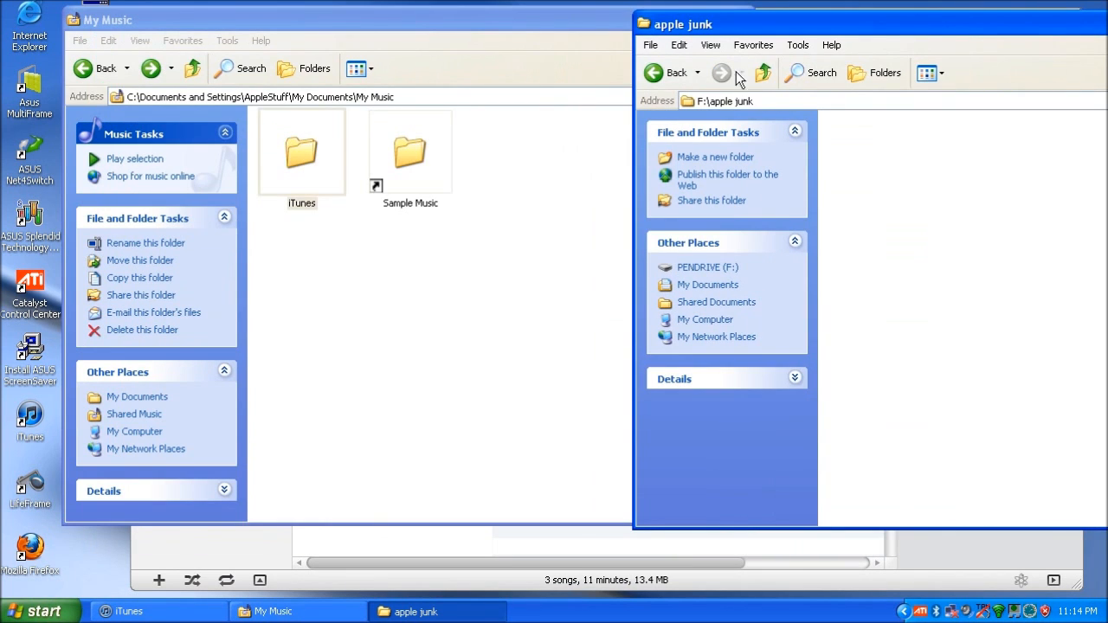
pyautogui.rightClick(301, 152)
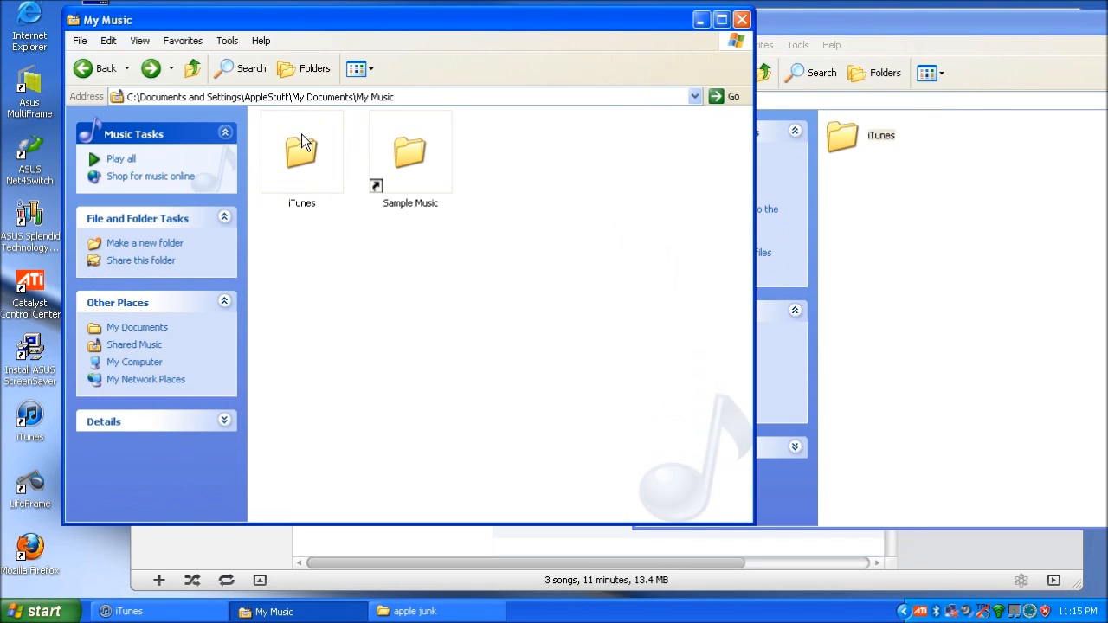
# Select everything in the local iTunes folder, then close the emptied folder window
pyautogui.doubleClick(301, 153)
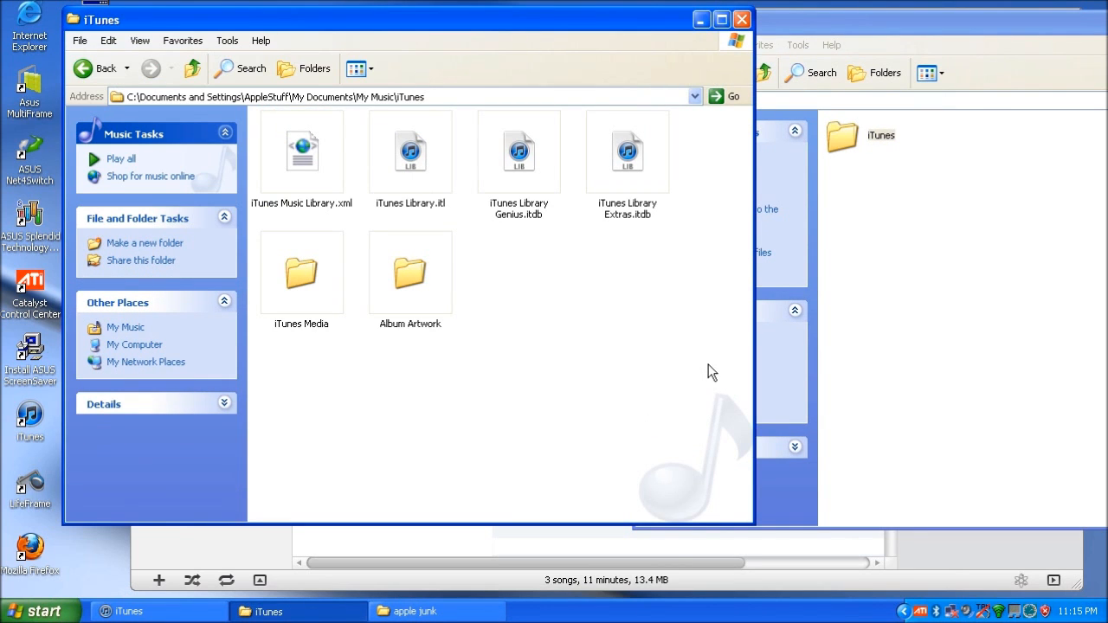
pyautogui.press('ctrl+a')
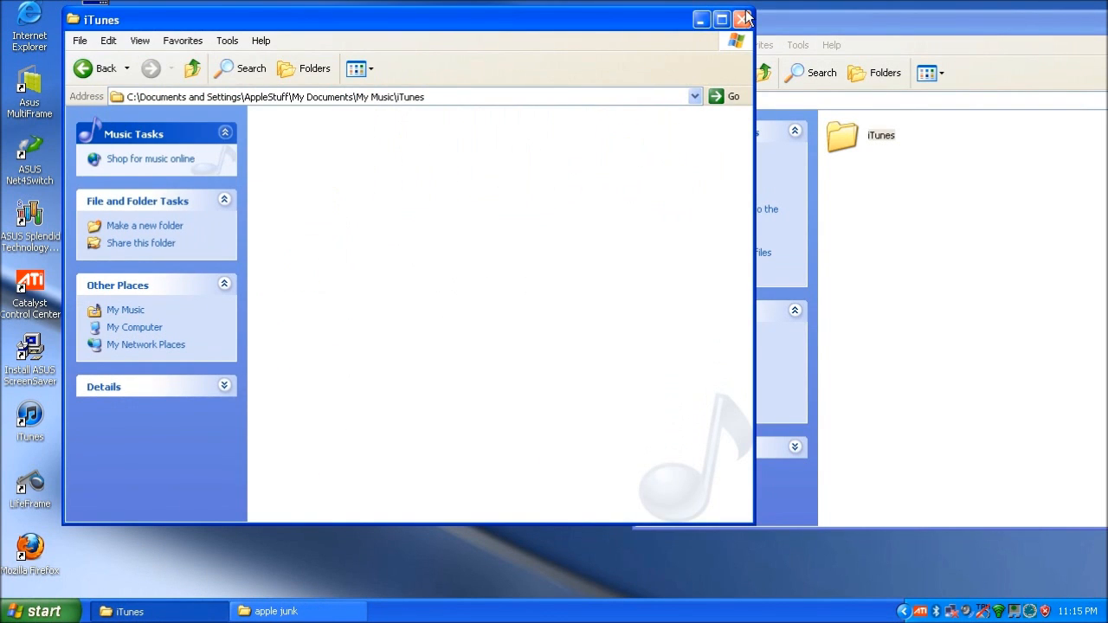
pyautogui.moveTo(741, 21)
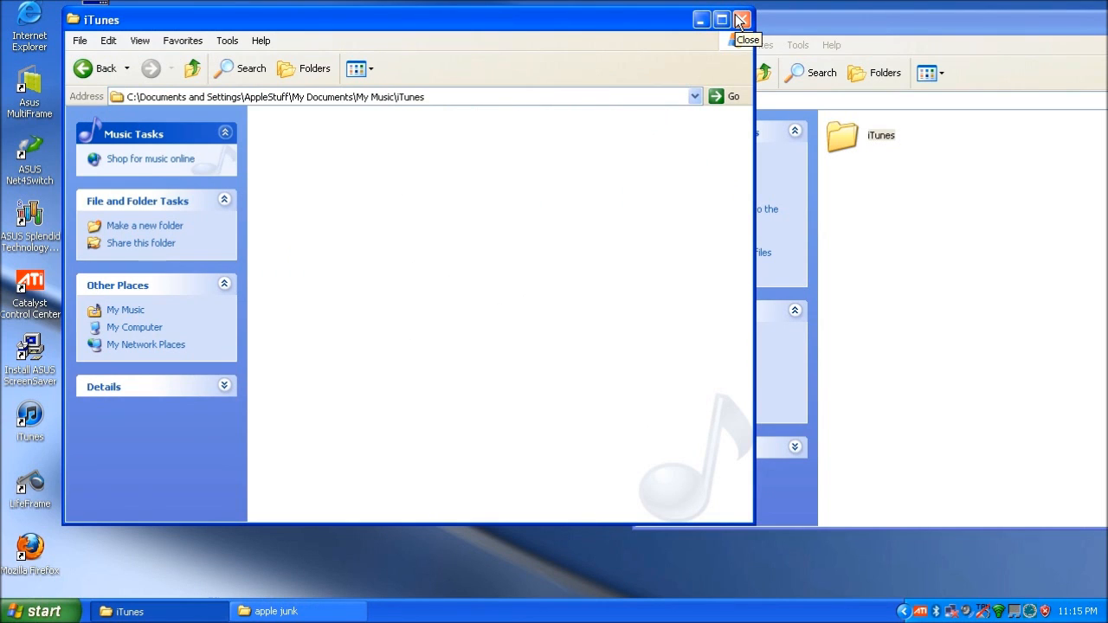
pyautogui.click(741, 19)
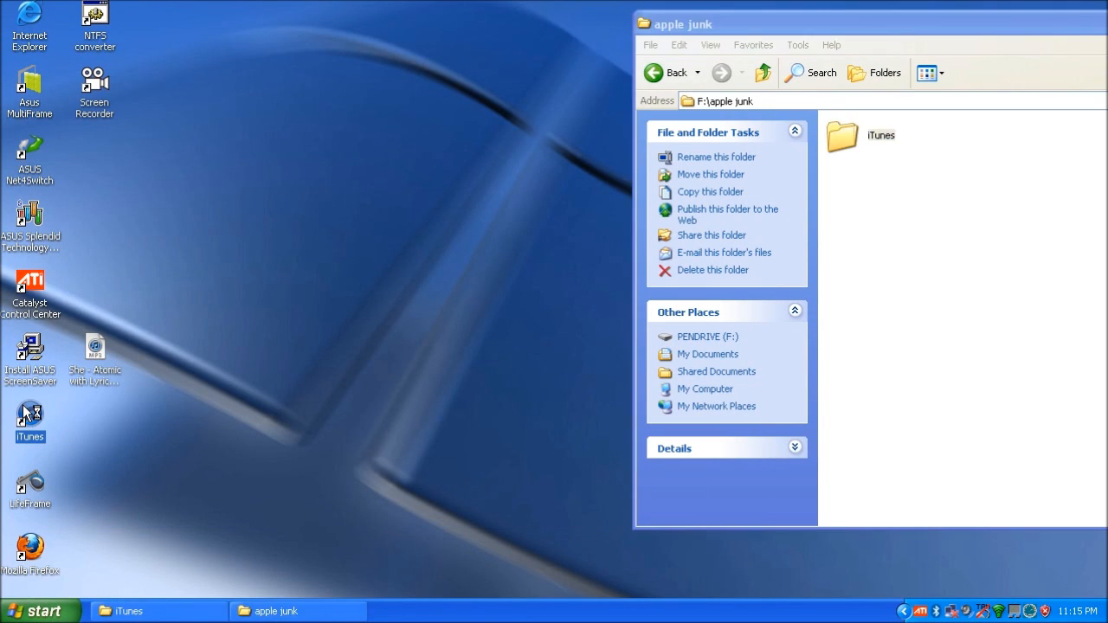
pyautogui.moveTo(112, 358)
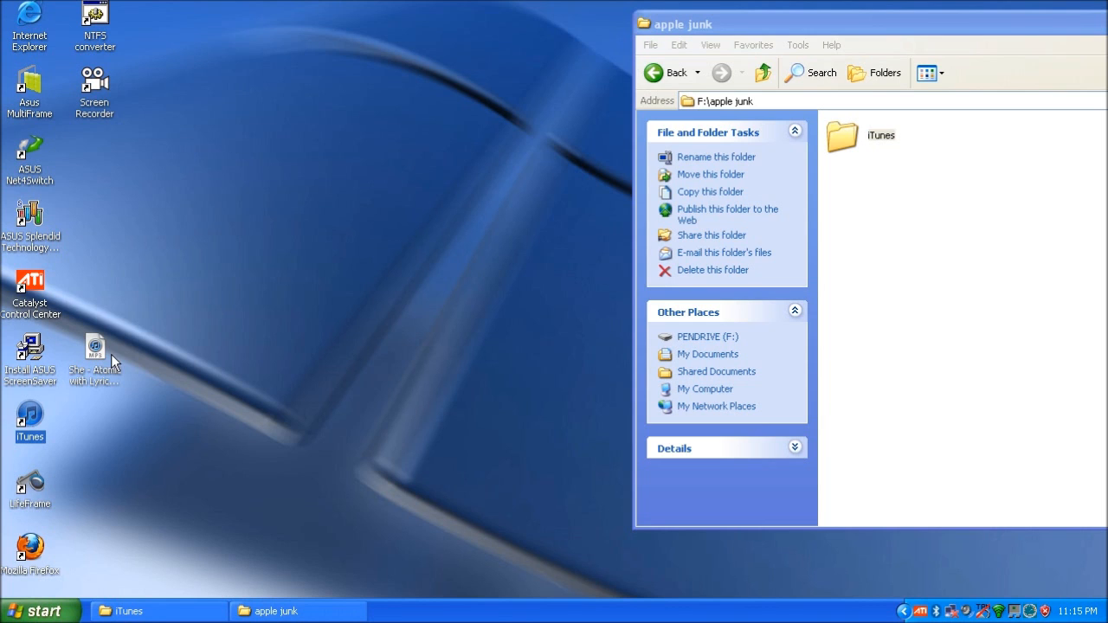
pyautogui.doubleClick(27, 422)
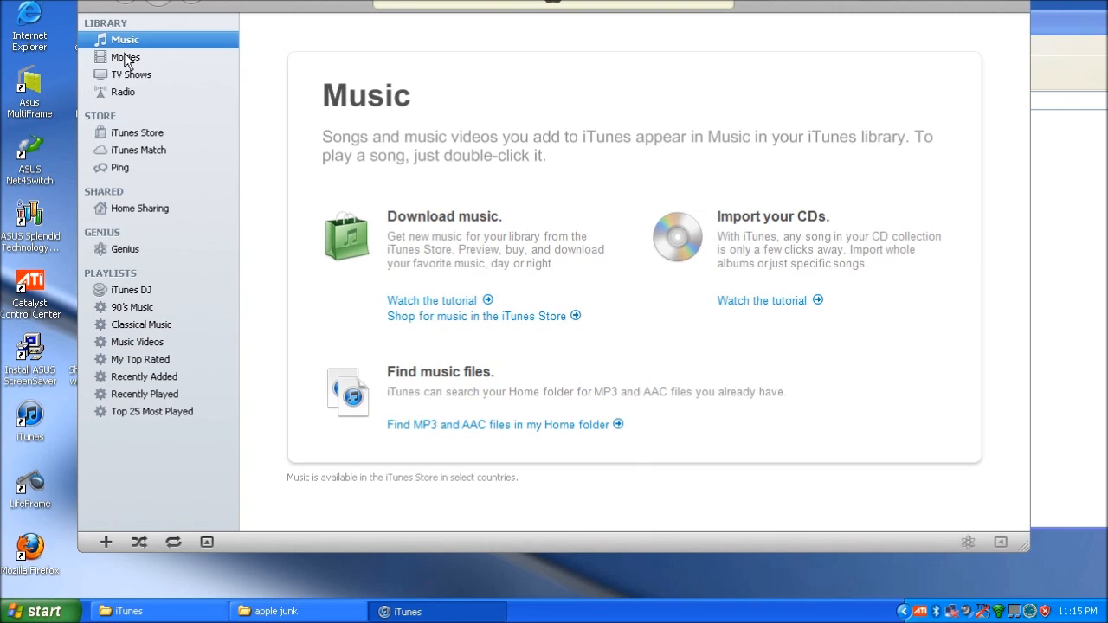
pyautogui.click(135, 73)
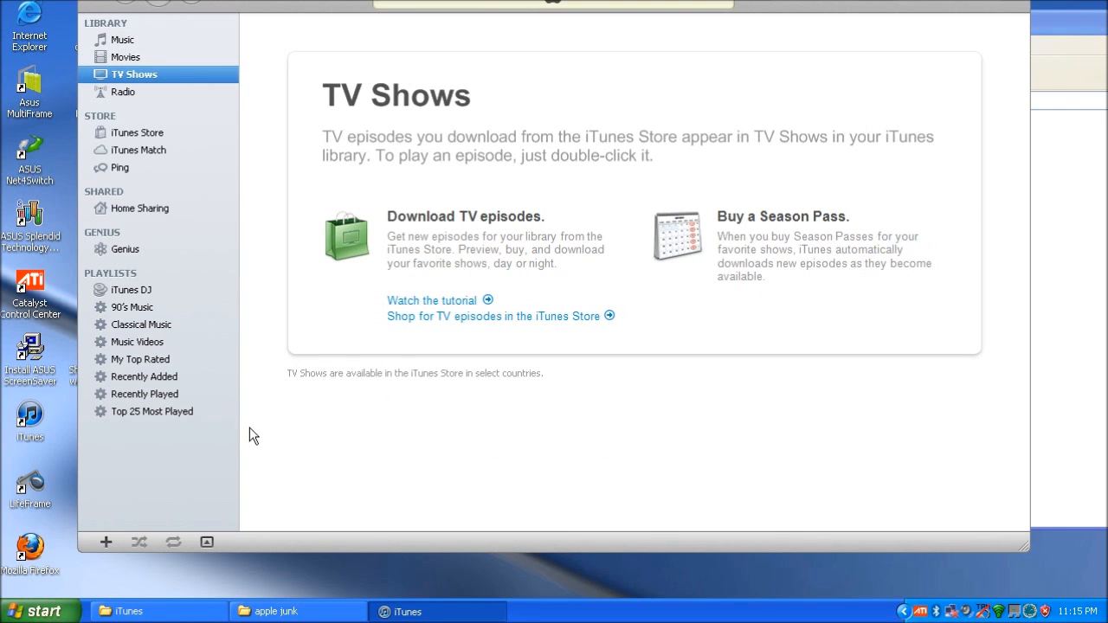
pyautogui.moveTo(468, 205)
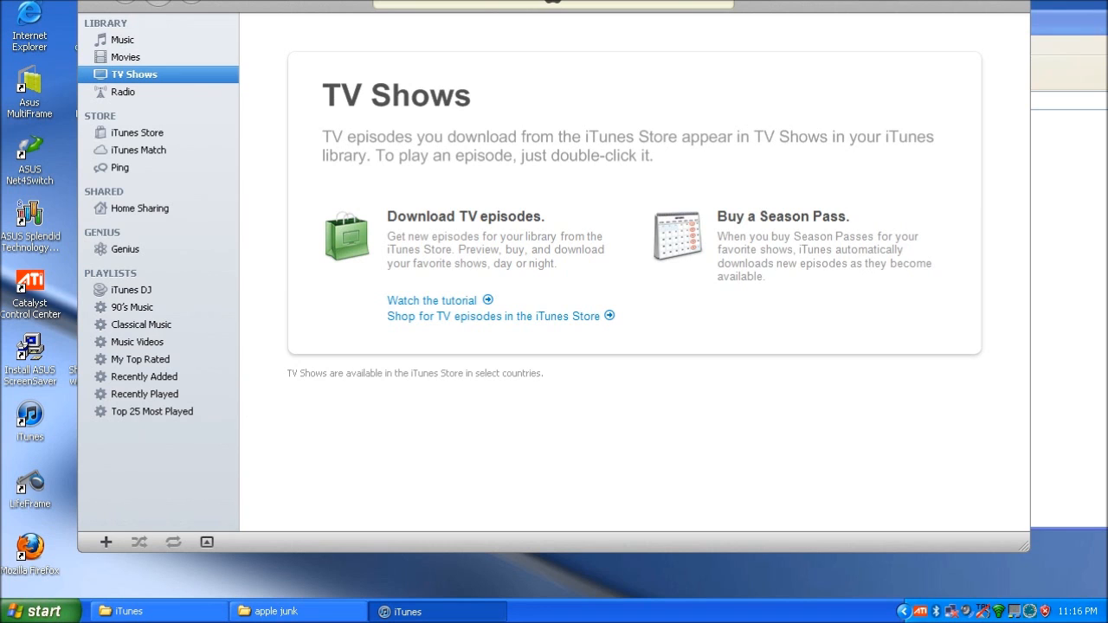
pyautogui.click(284, 612)
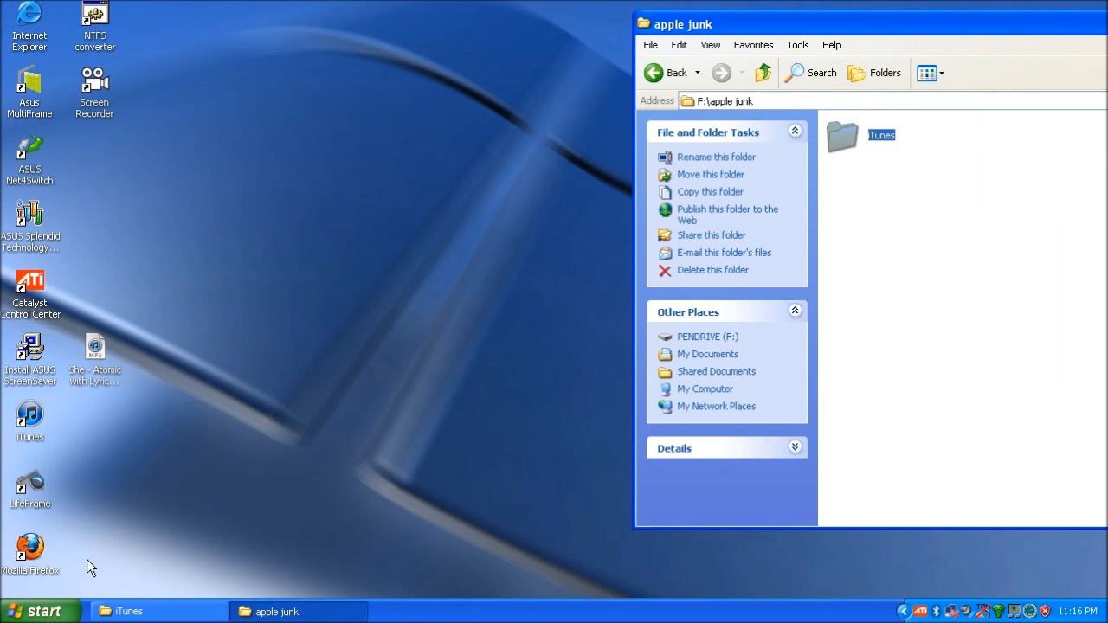
# Back in My Music, delete the recreated iTunes folder and confirm its removal
pyautogui.click(128, 611)
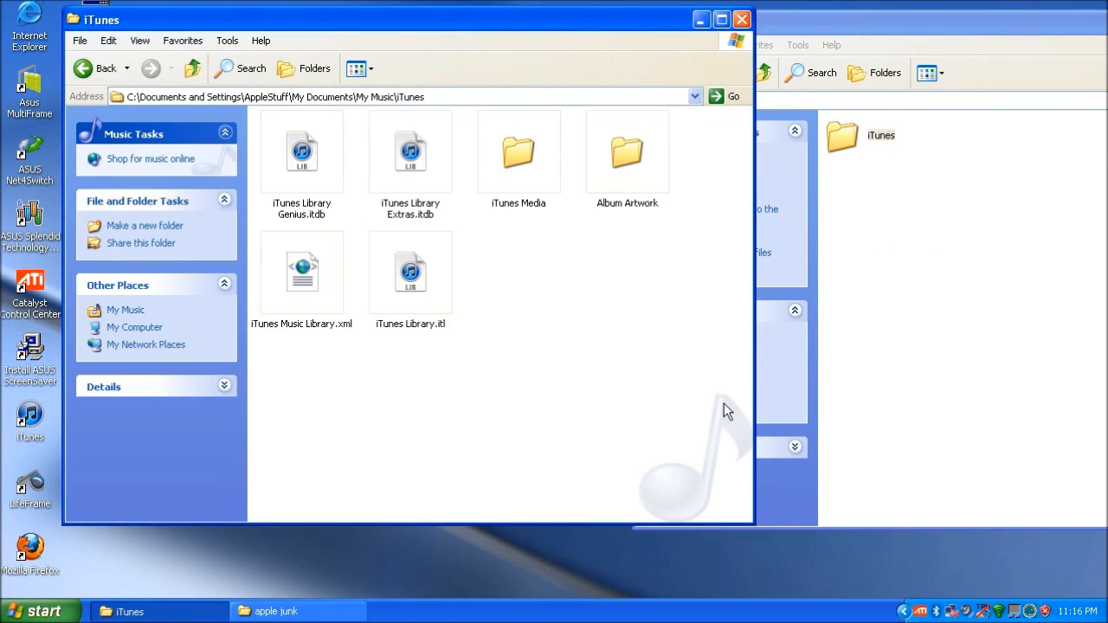
pyautogui.moveTo(94, 71)
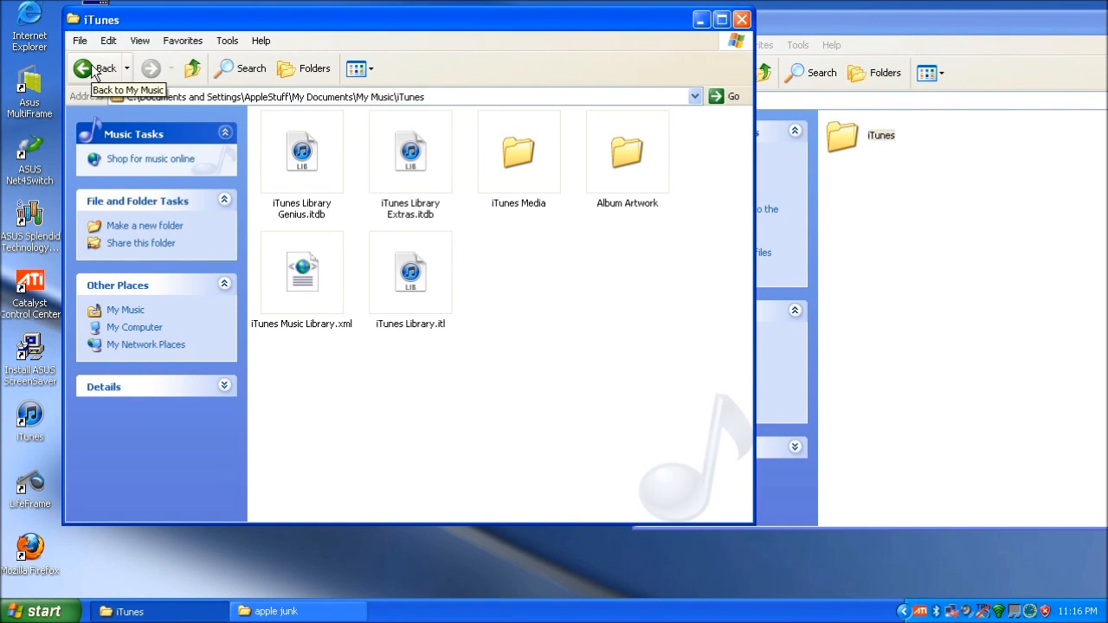
pyautogui.click(106, 68)
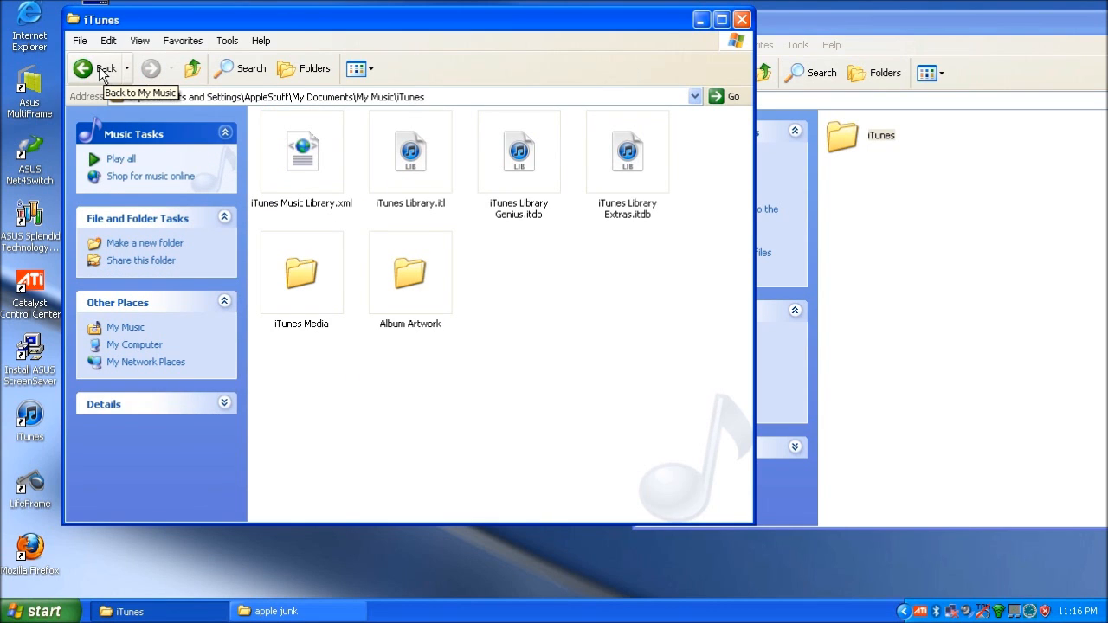
pyautogui.click(106, 70)
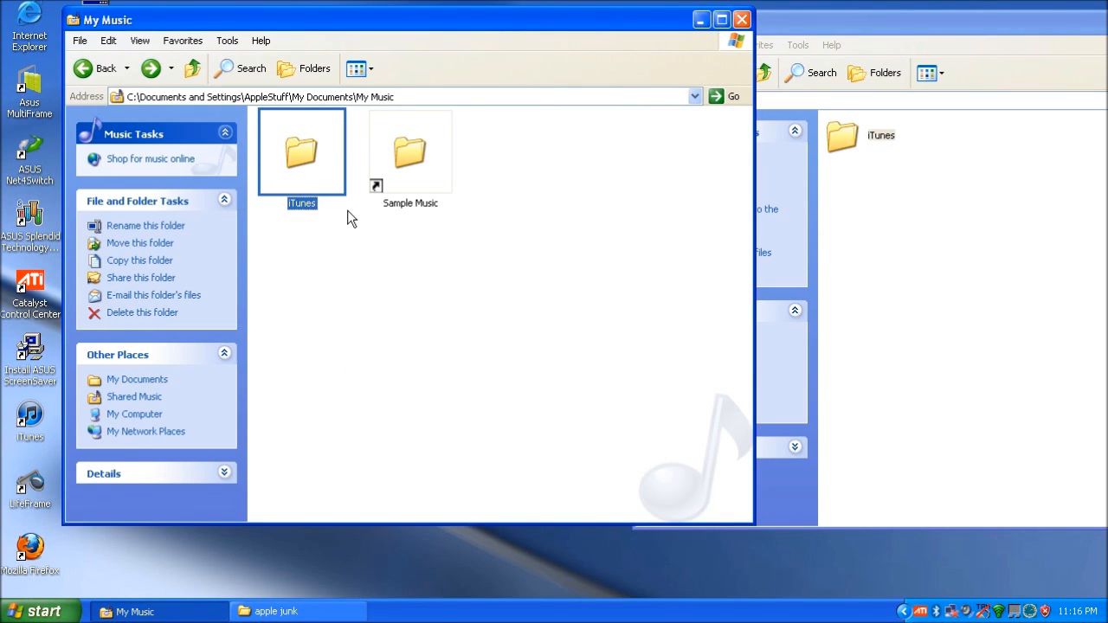
pyautogui.click(142, 311)
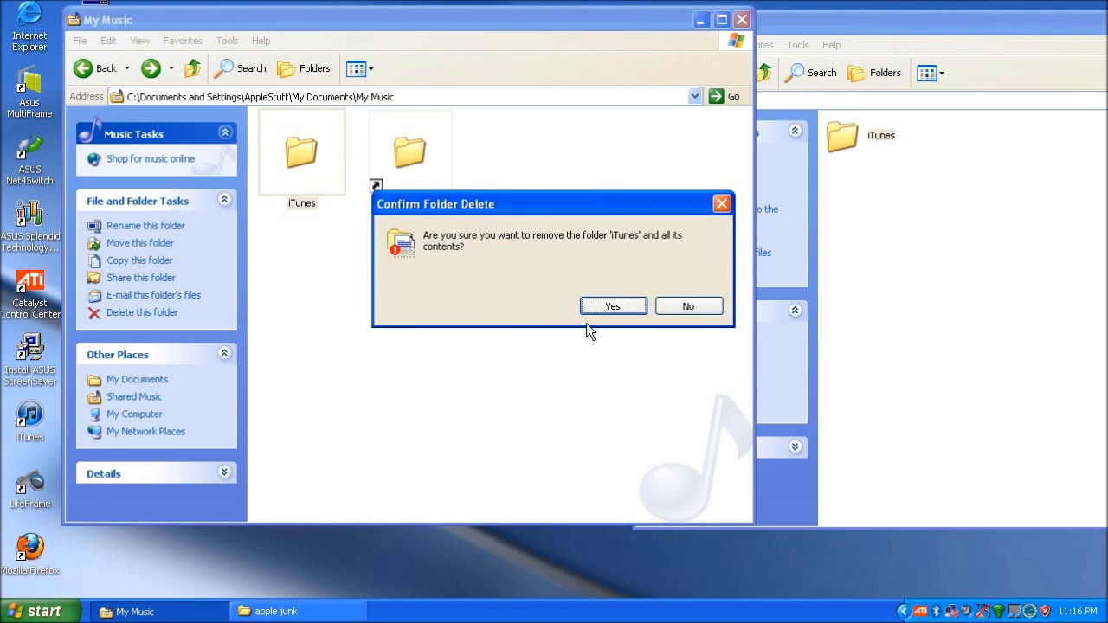
pyautogui.click(612, 304)
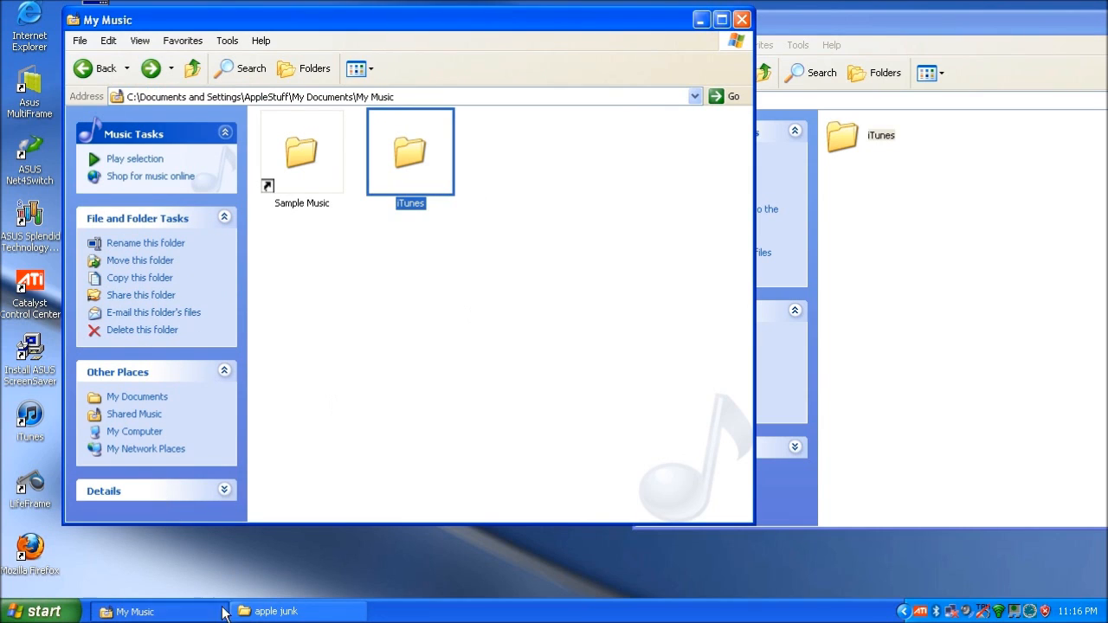
pyautogui.moveTo(9, 409)
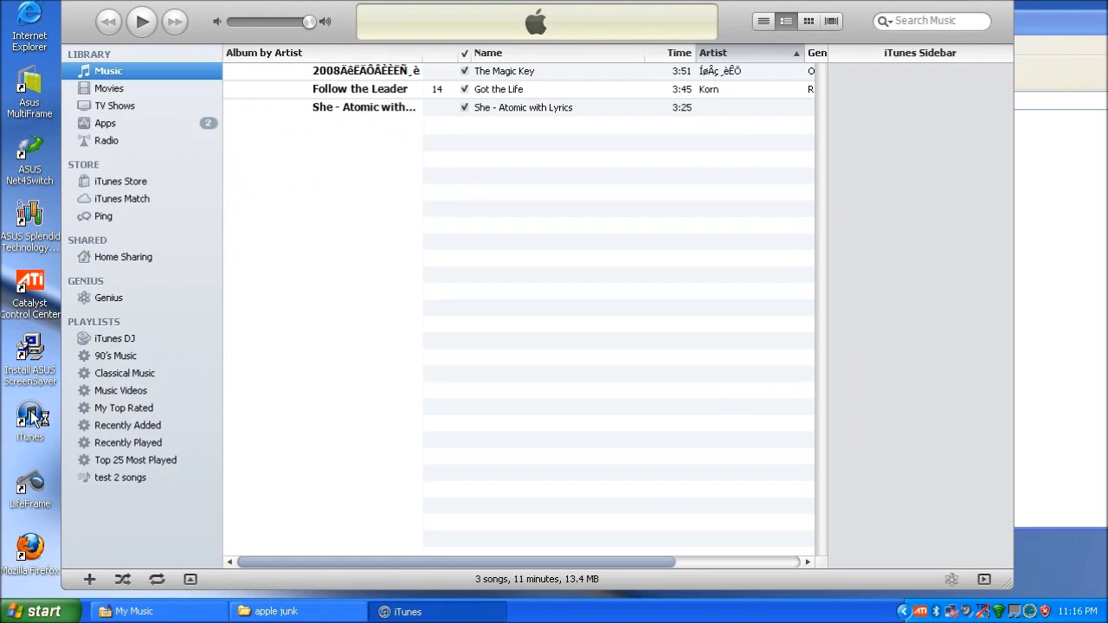
# Show the restored 'test 2 songs' playlist in the iTunes sidebar
pyautogui.click(104, 217)
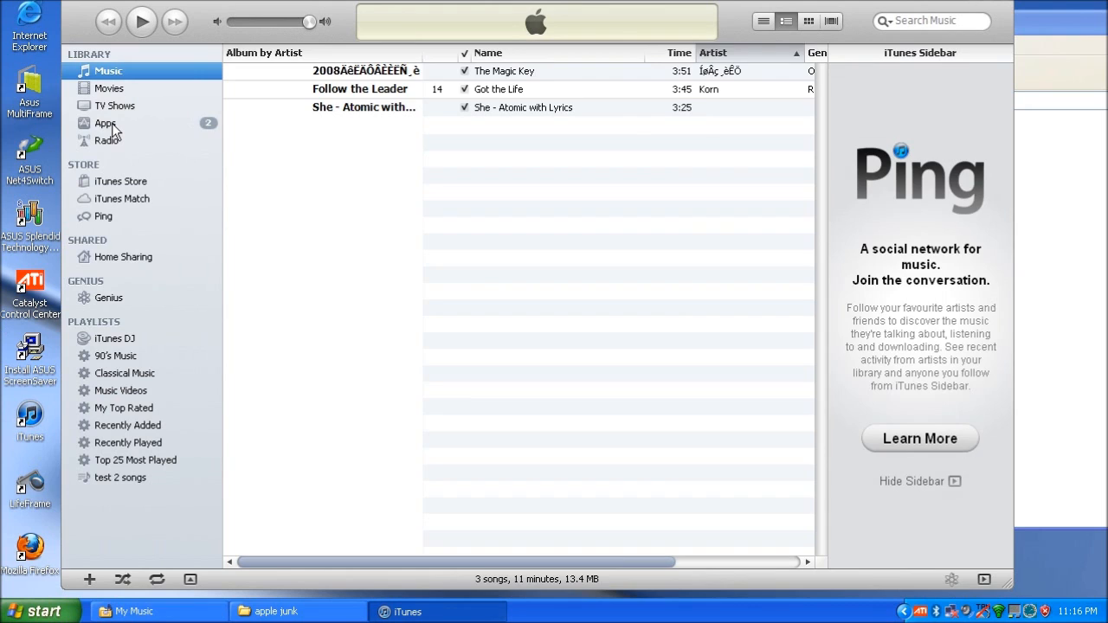
pyautogui.click(123, 478)
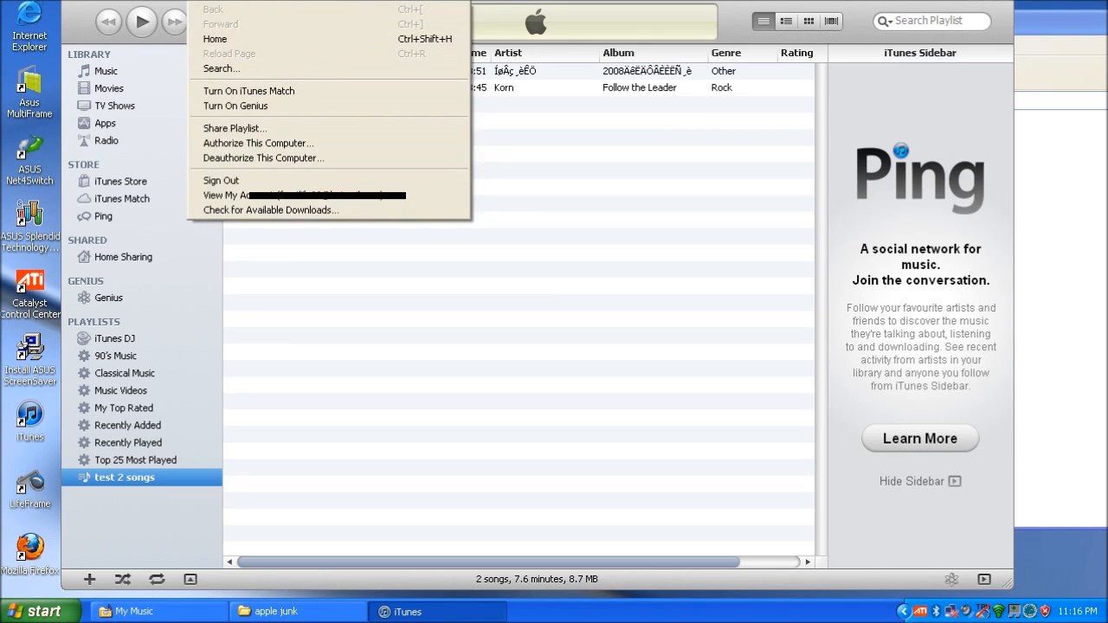
# In Advanced preferences, start Change… on the iTunes Media folder location
pyautogui.click(135, 21)
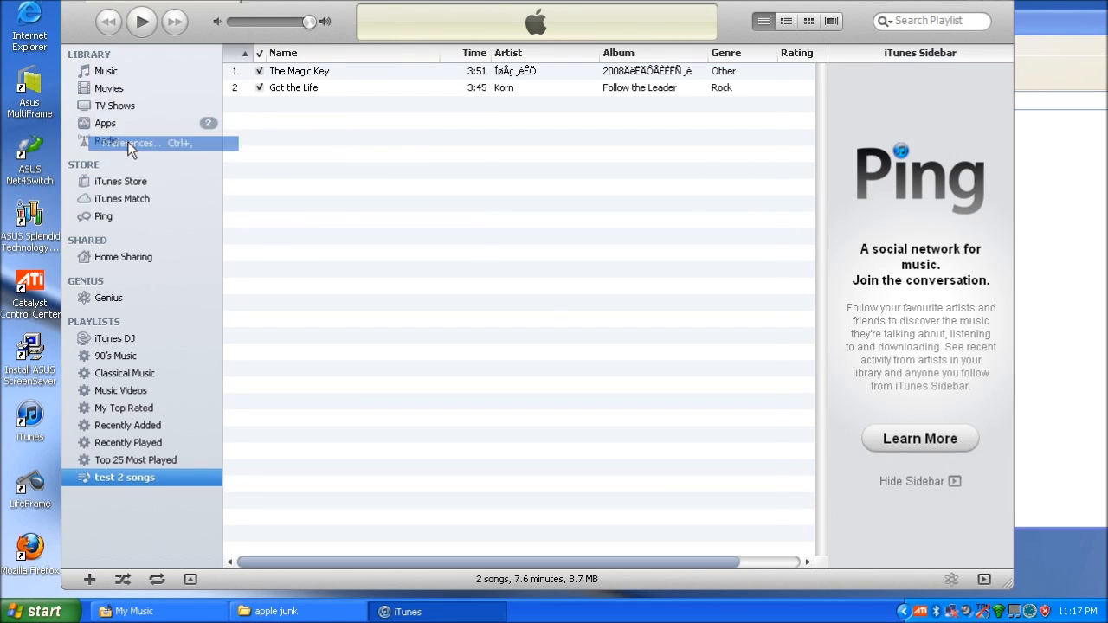
pyautogui.click(125, 142)
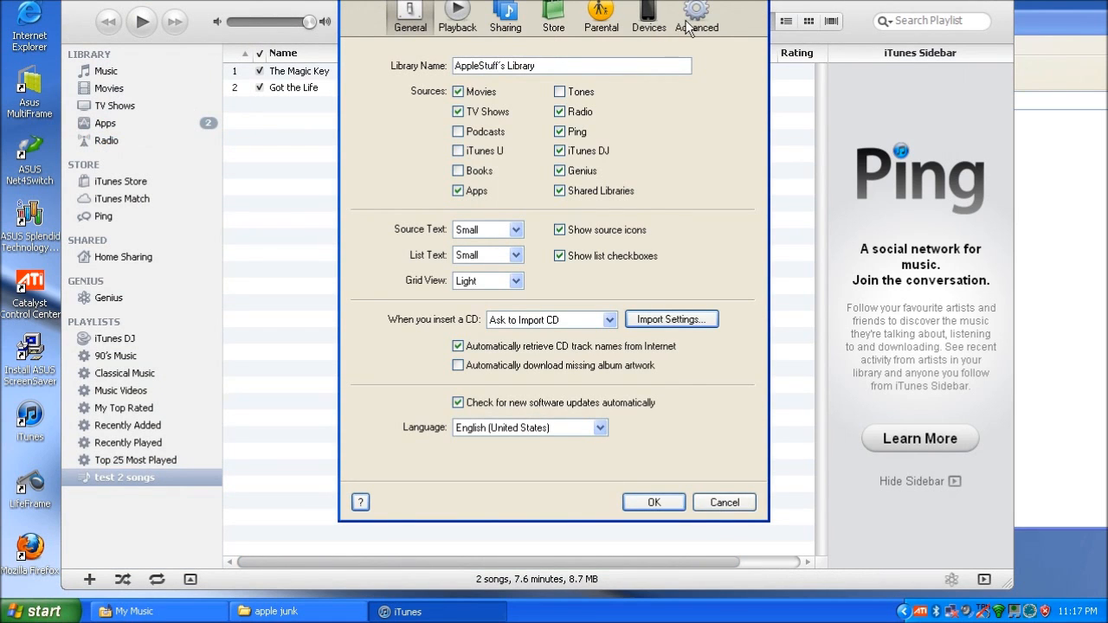
pyautogui.click(696, 16)
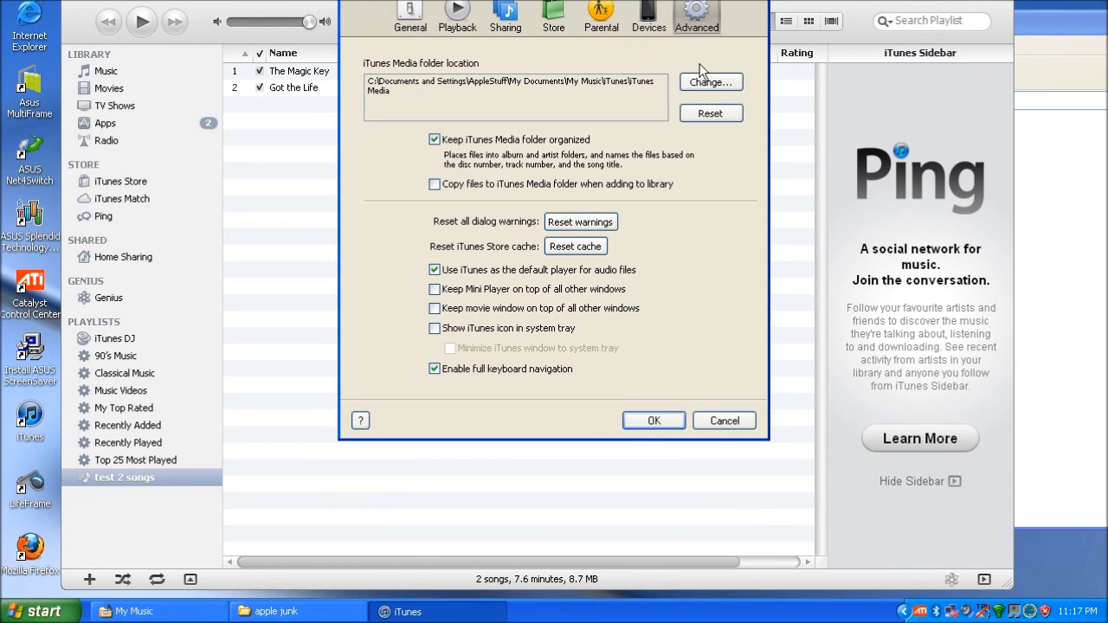
pyautogui.click(709, 82)
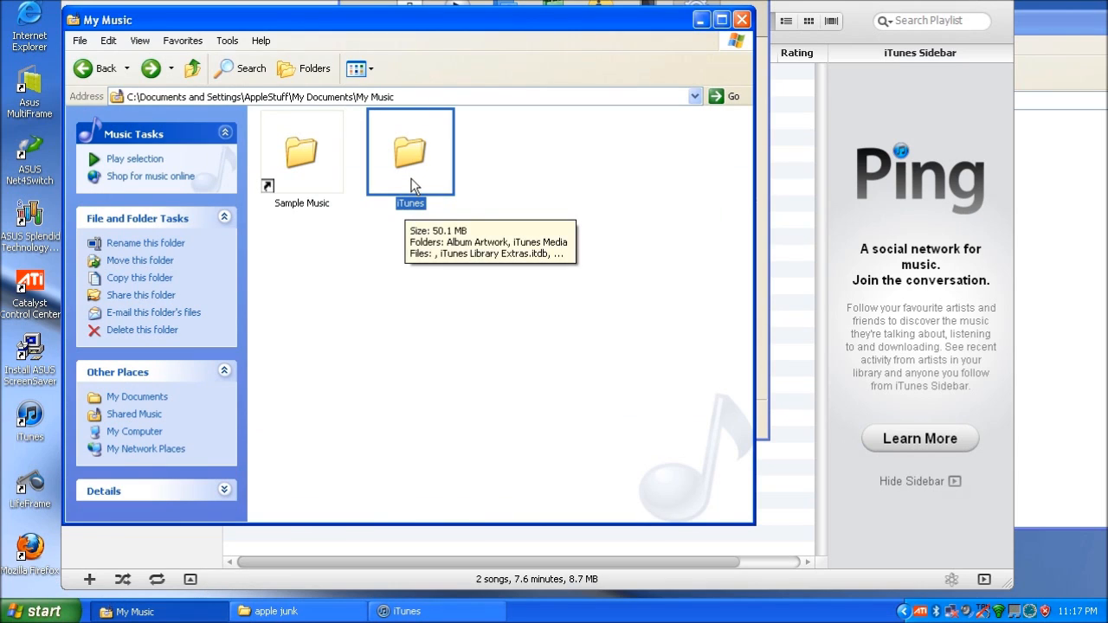
pyautogui.moveTo(644, 364)
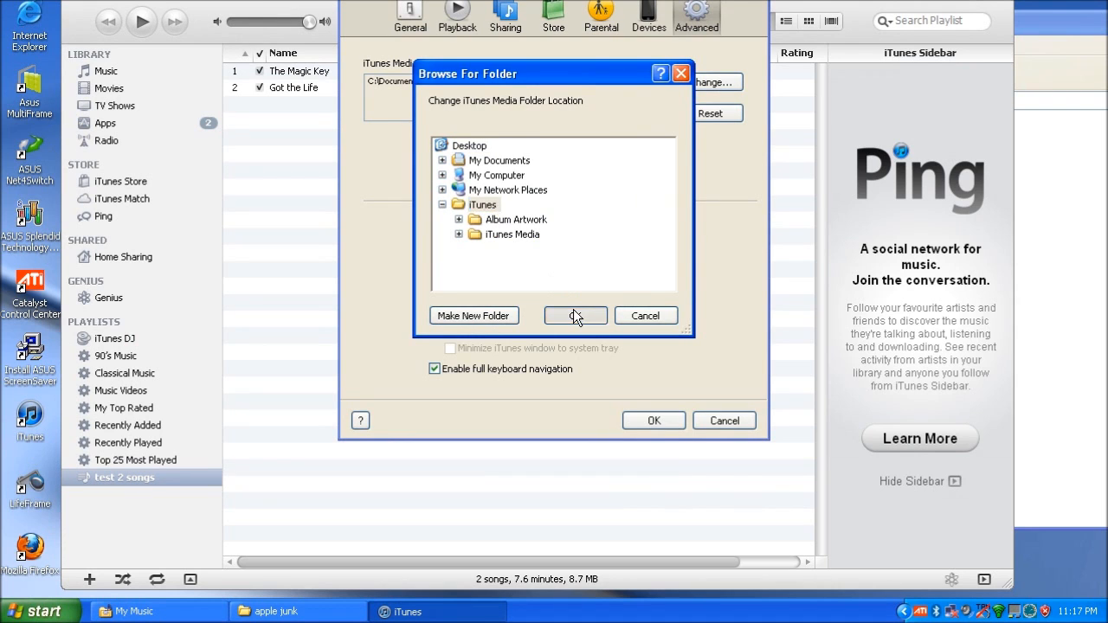
# Accept Desktop\iTunes as media folder, save preferences, and allow moving and renaming files
pyautogui.click(575, 316)
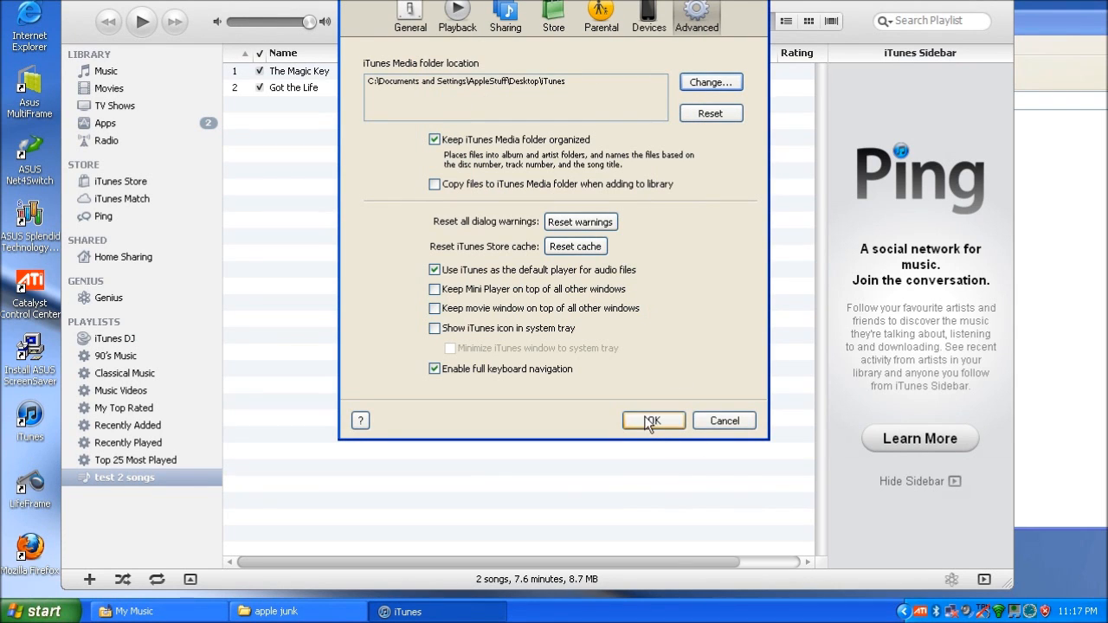
pyautogui.click(653, 421)
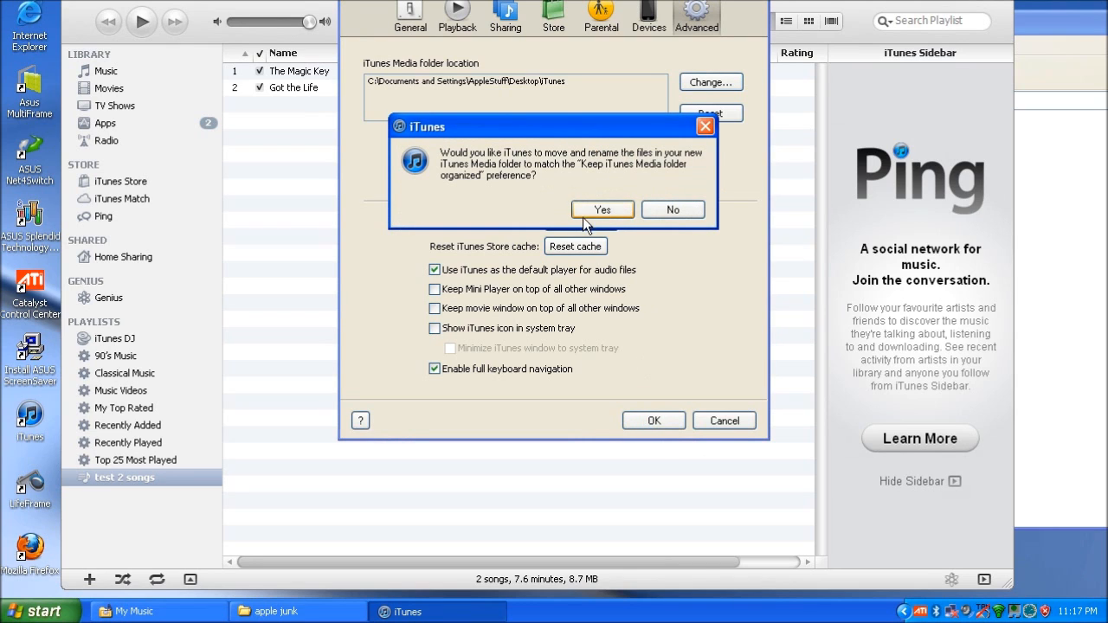
pyautogui.click(602, 210)
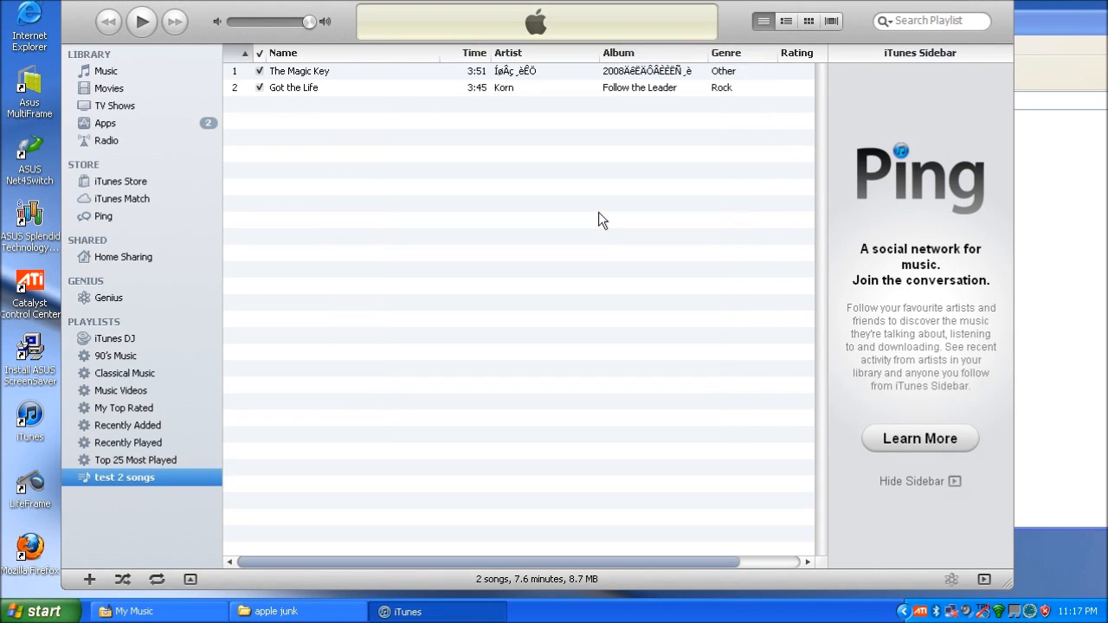
pyautogui.moveTo(606, 218)
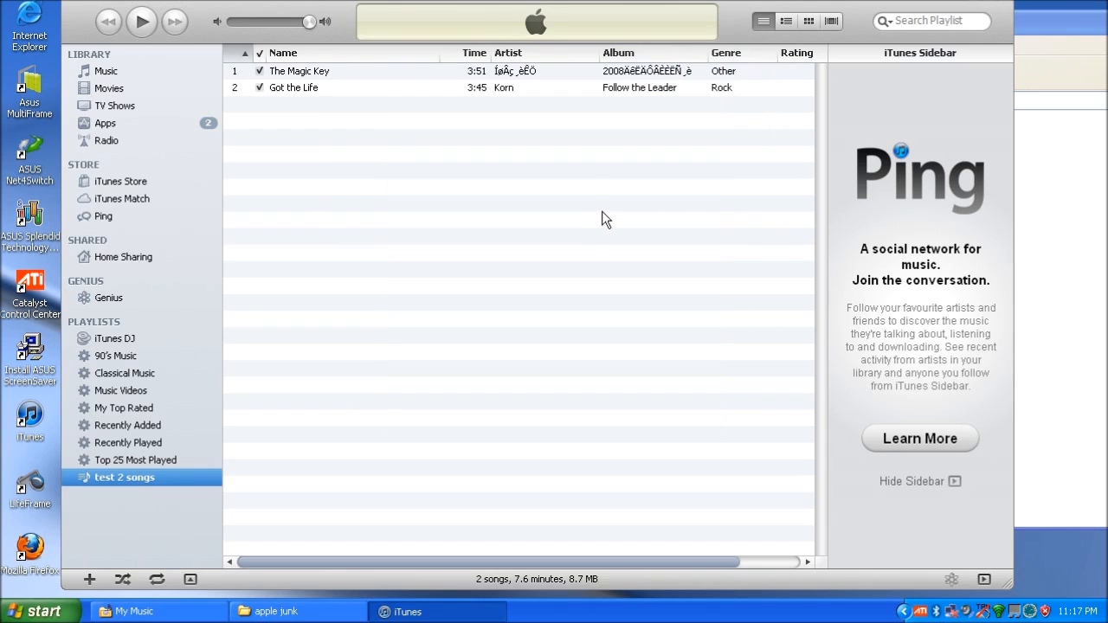